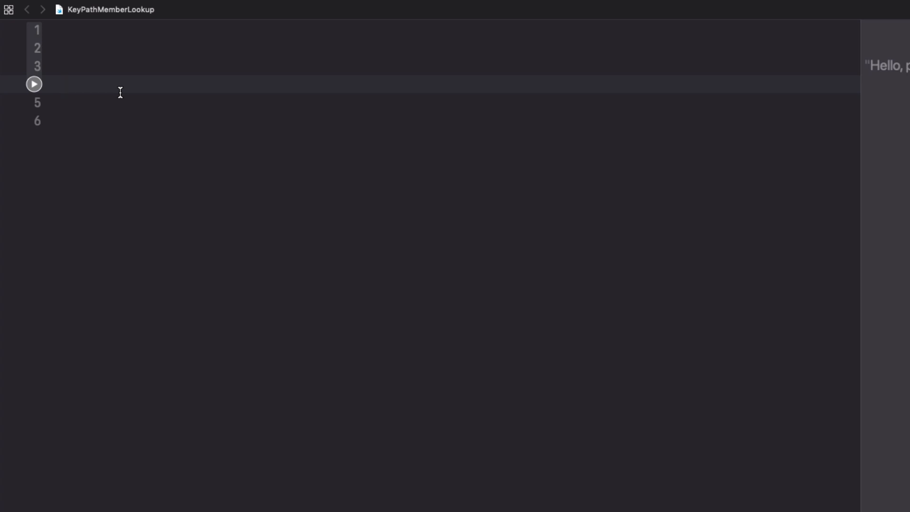
Drop the KeyPath<T, draft for ["a", "ab", "abc"].map({ $0.count })
type("KeyPath")
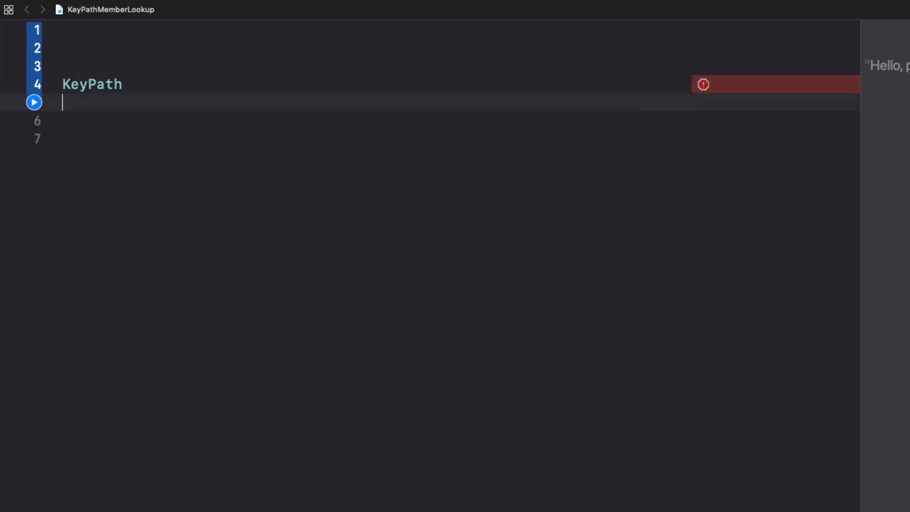
type("<")
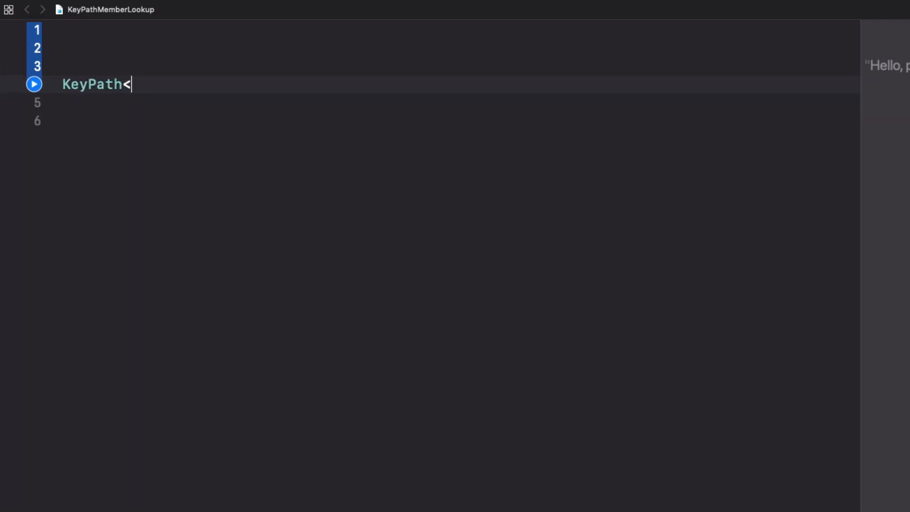
type("T")
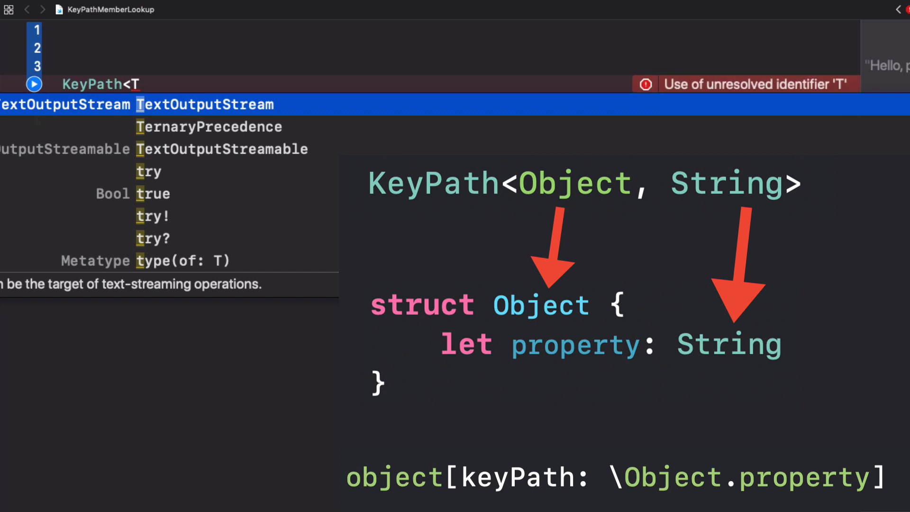
type(",")
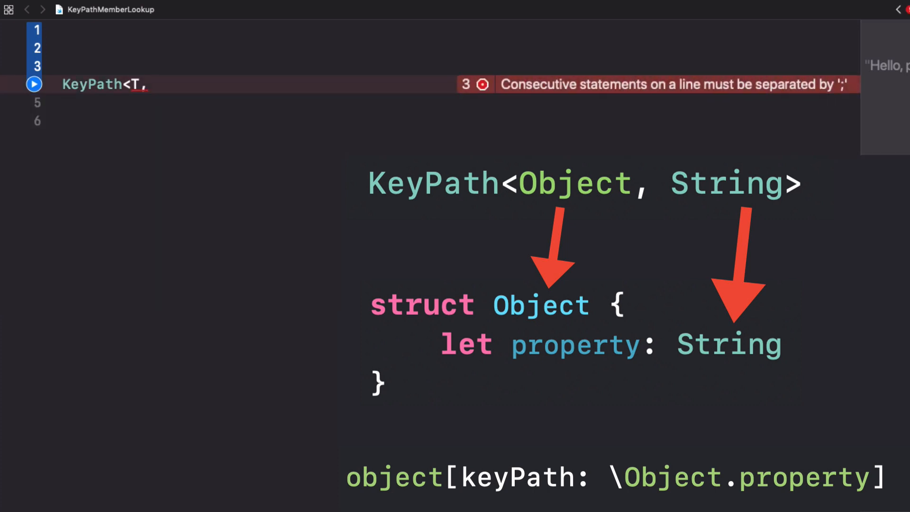
type("[\"a\", \"ab\", \"abc\"].map({ $0.count })")
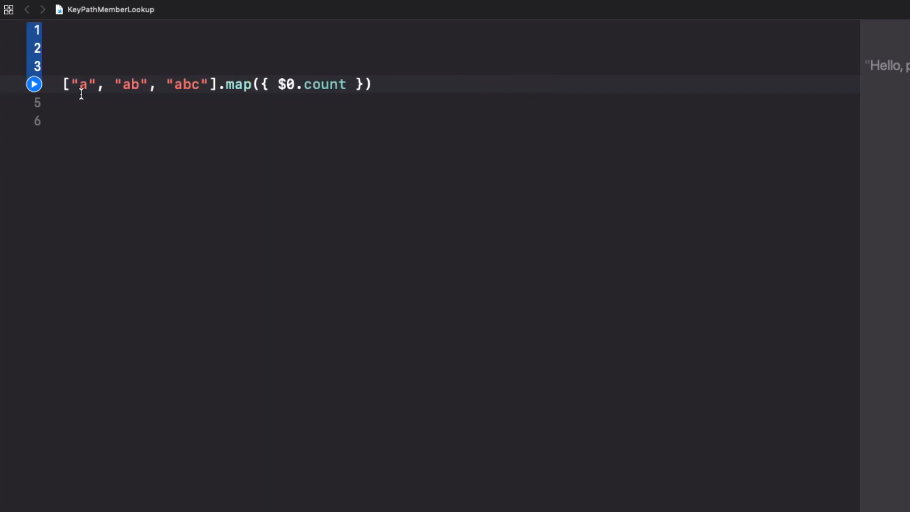
mouse_move(221, 101)
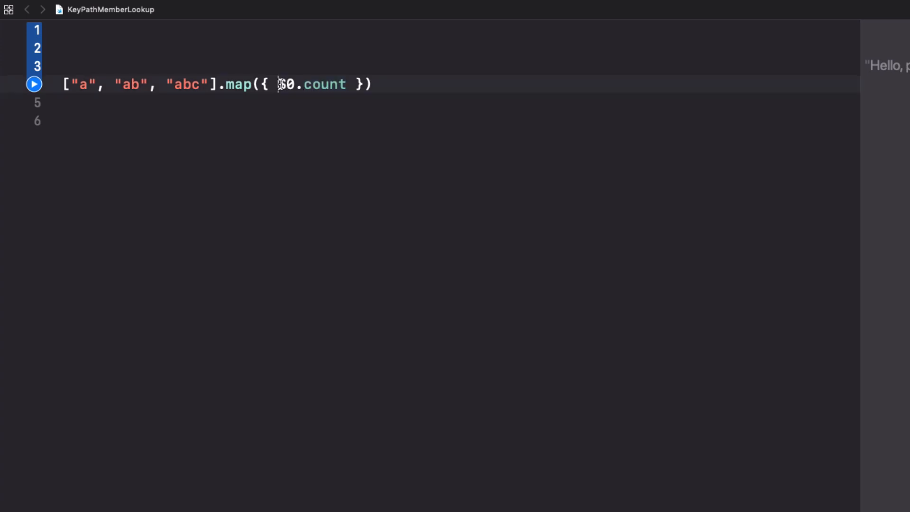
double_click(285, 84)
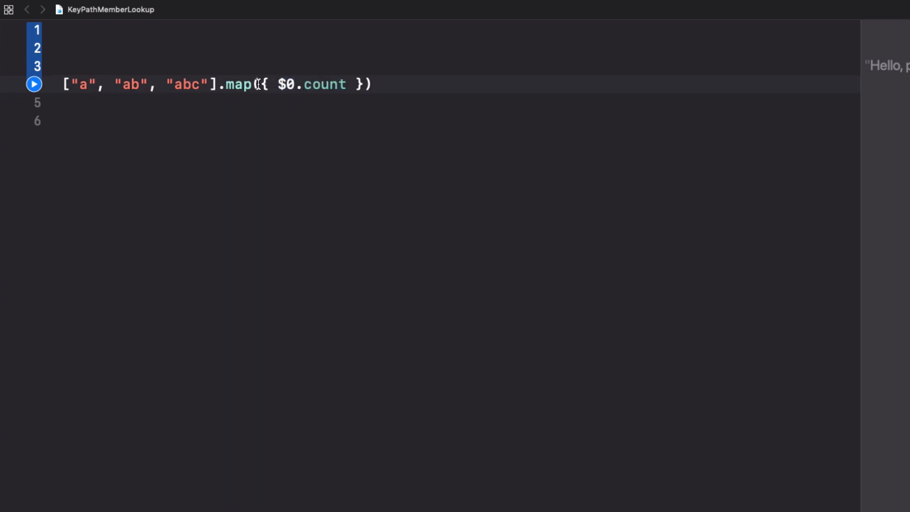
left_click_drag(256, 84, 376, 85)
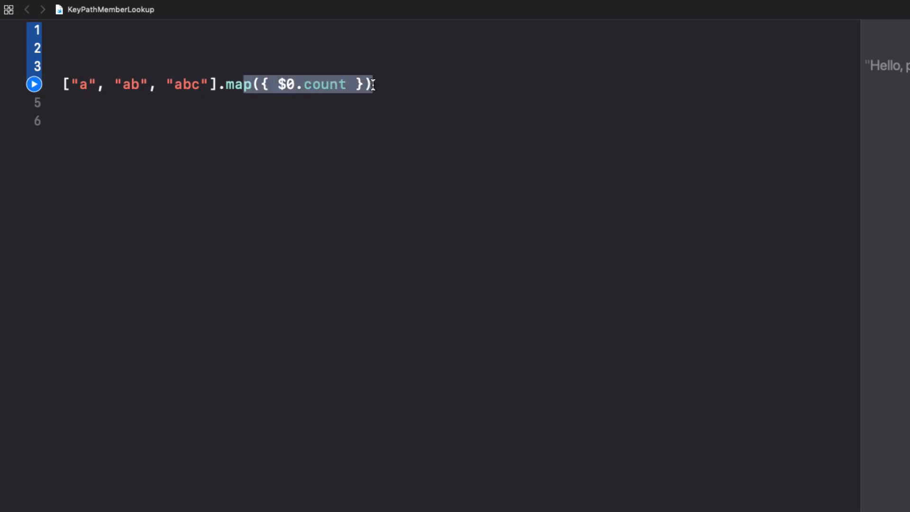
left_click(238, 84)
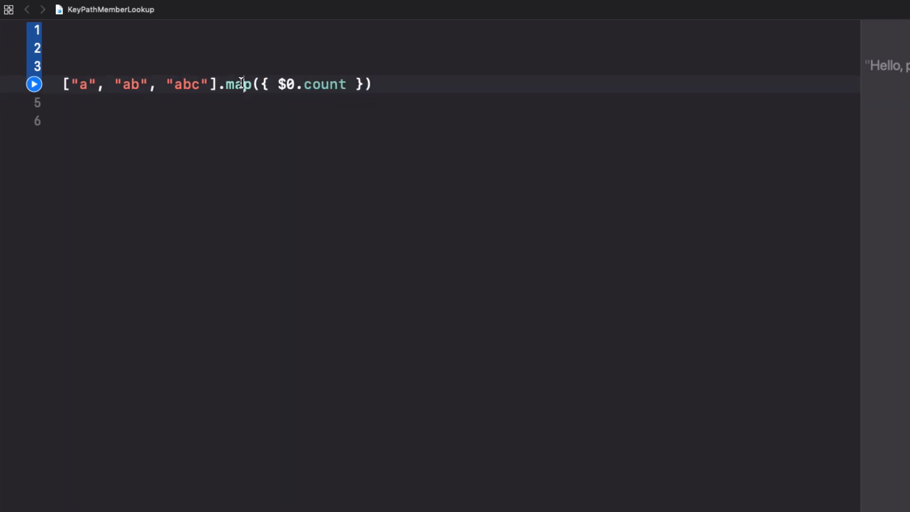
double_click(323, 84)
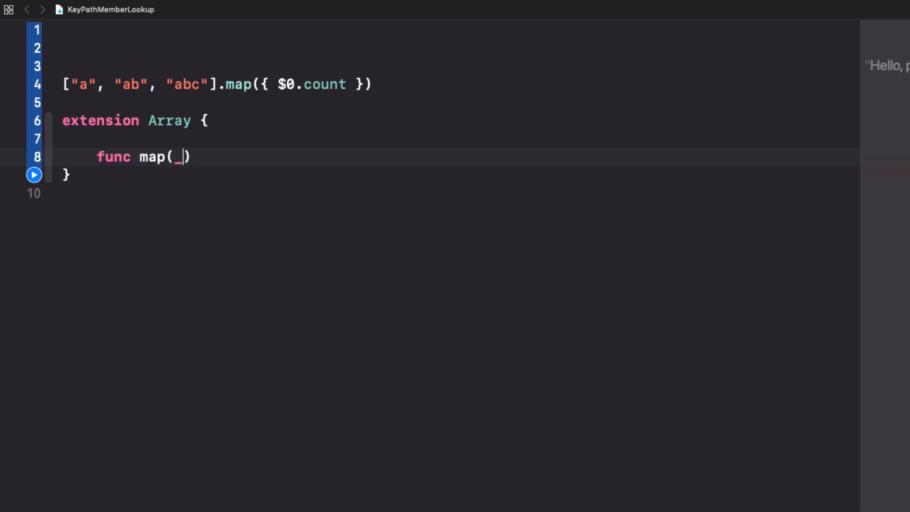
Declare map<T>(_ keyPath: KeyPath<Element, T>) -> Array<T> in an Array extension
type("keyPath: KeyPath")
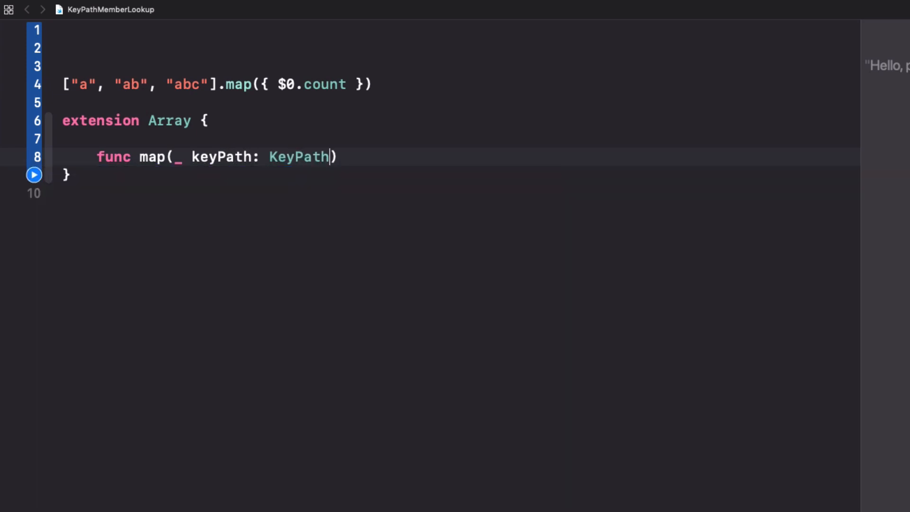
type("<>")
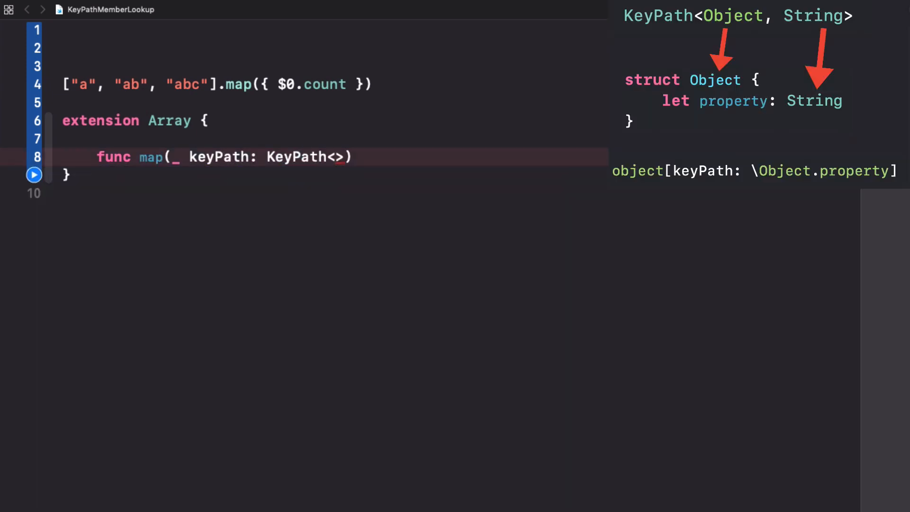
type("Element, T")
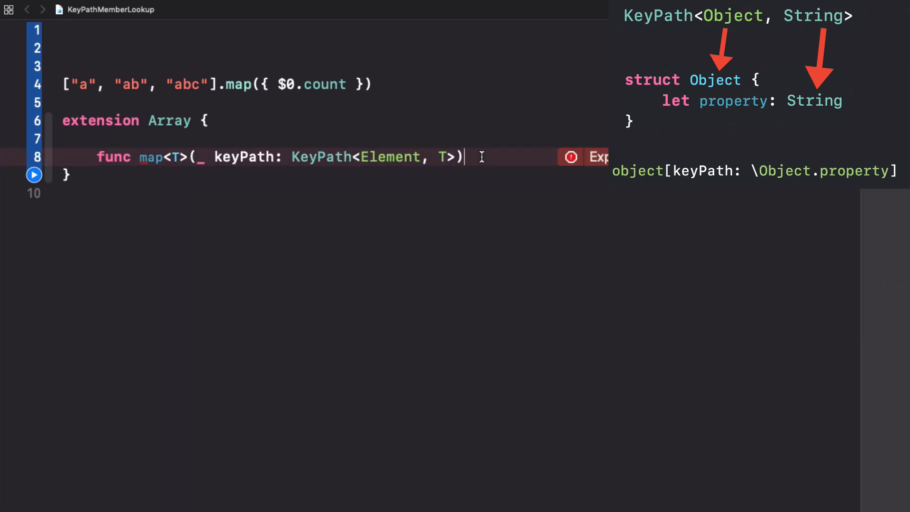
type("-> Array<T> {")
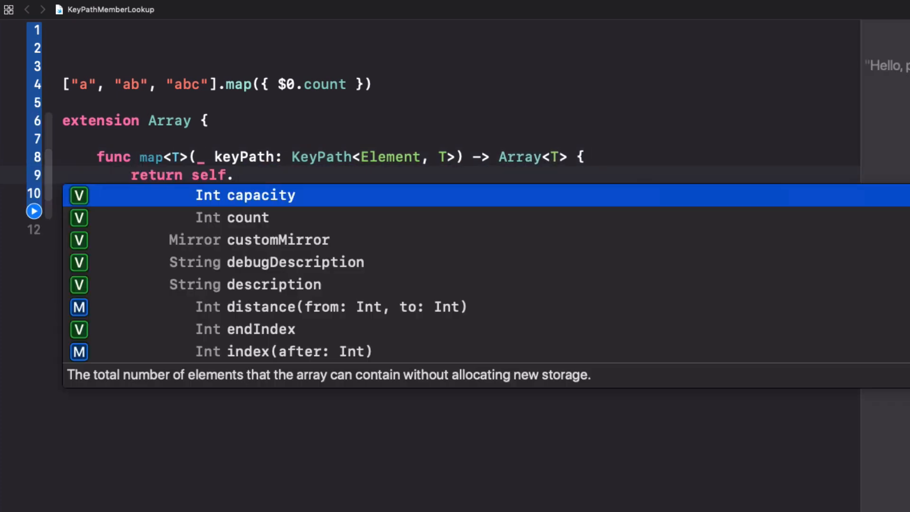
Implement it as return self.map({ $0[keyPath: keyPath] })
type("map({ $")
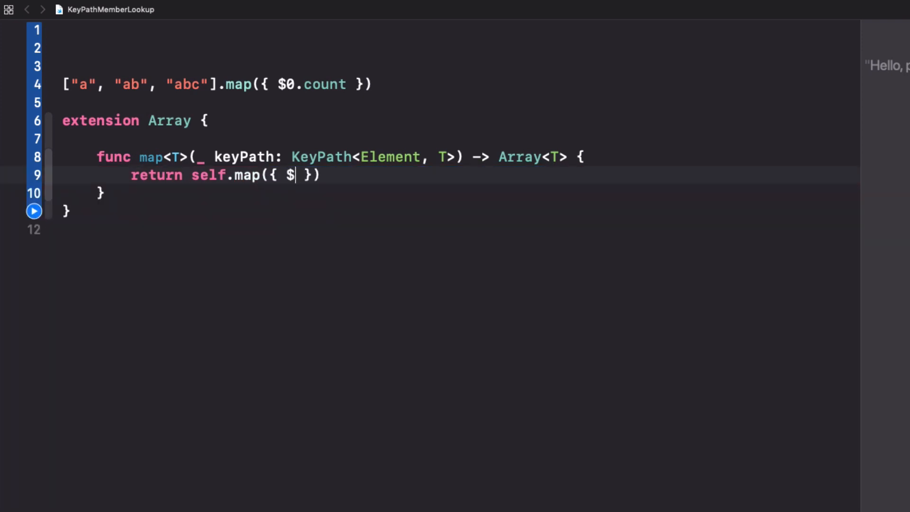
type("0[keyPath]")
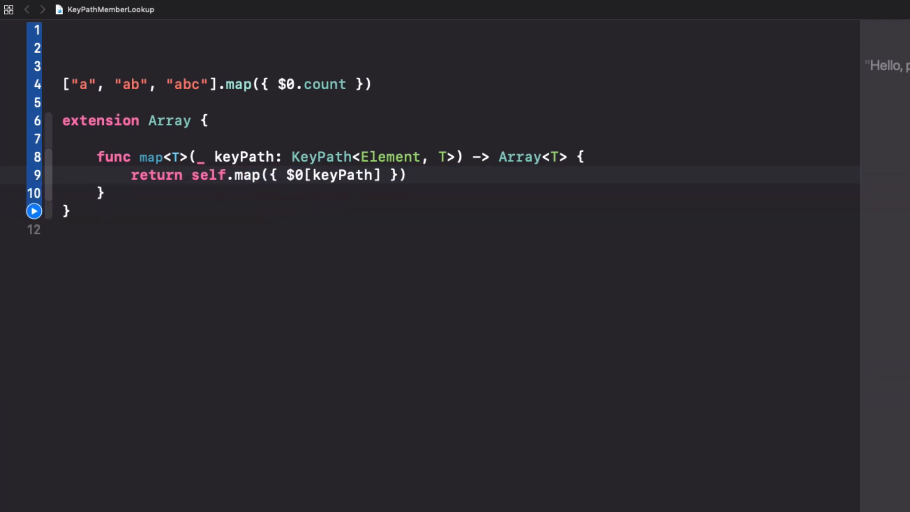
type("keyPath")
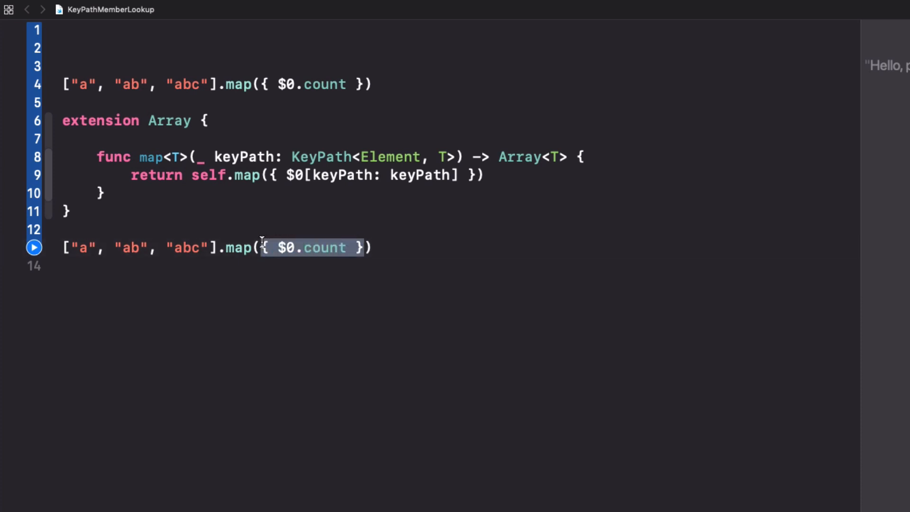
Map ["a", "ab", "abc"] with \.count, accepting the count completion, yielding [1, 2, 3]
type("\\.")
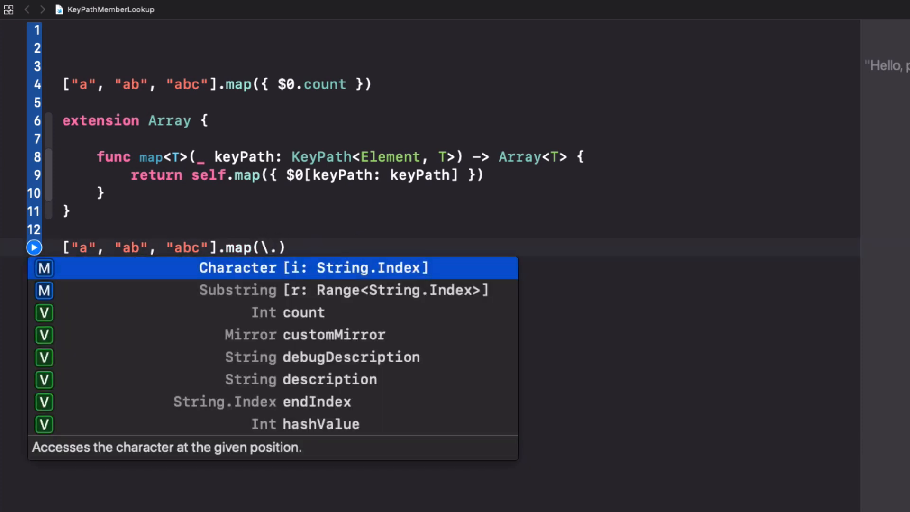
type("co")
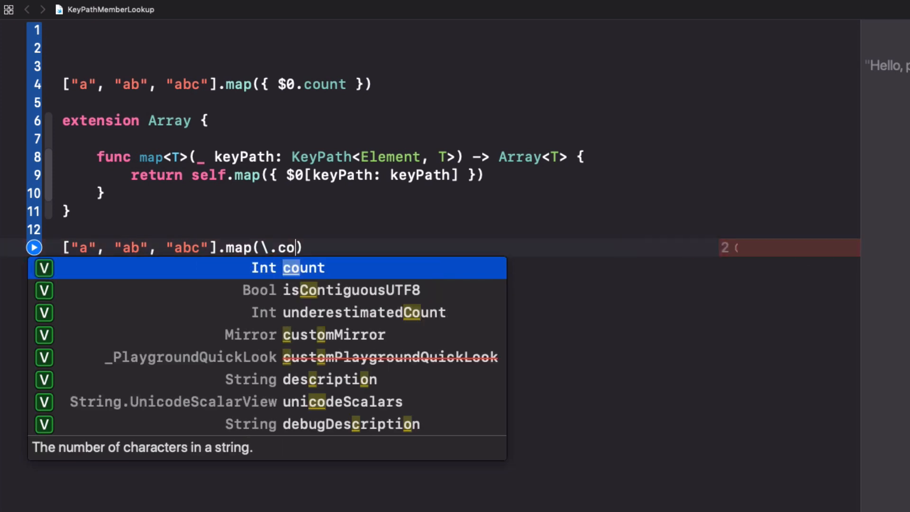
type("unt")
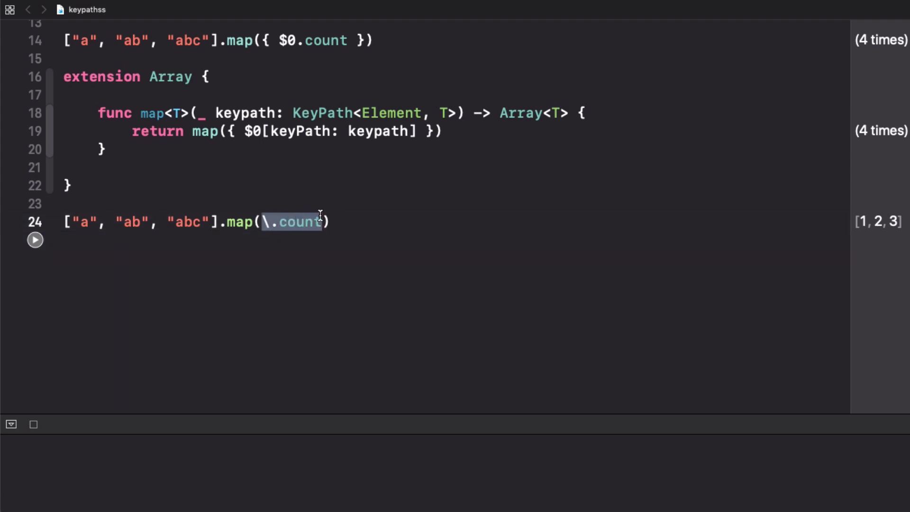
mouse_move(368, 267)
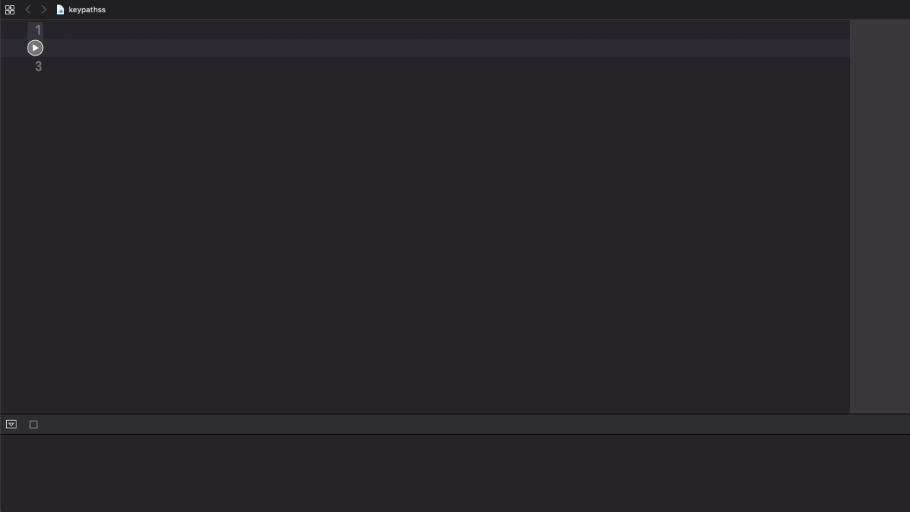
Write the Nested struct and Object class, highlighting the existingString property and its value
left_click(64, 48)
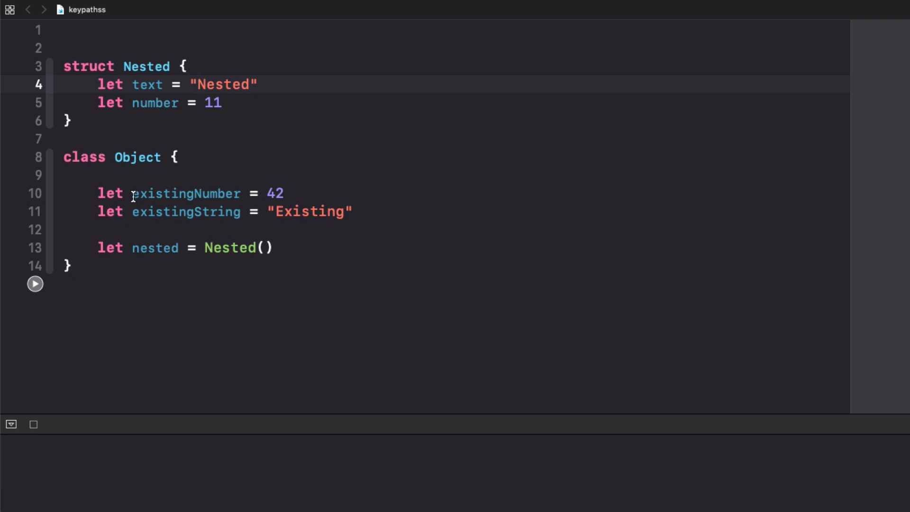
double_click(186, 211)
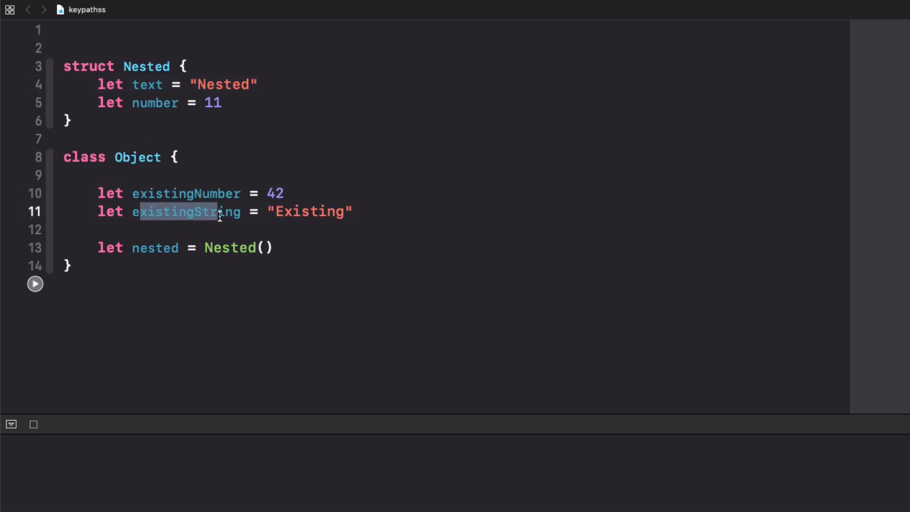
double_click(309, 212)
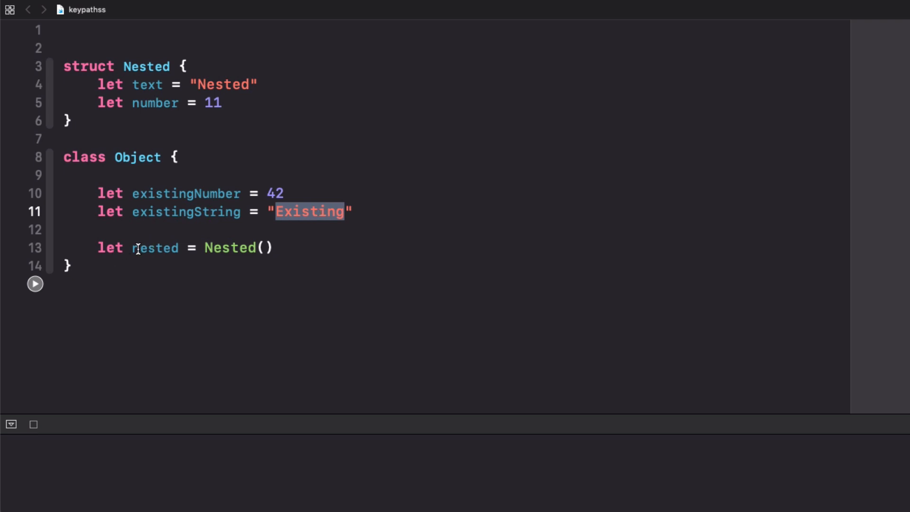
left_click(229, 247)
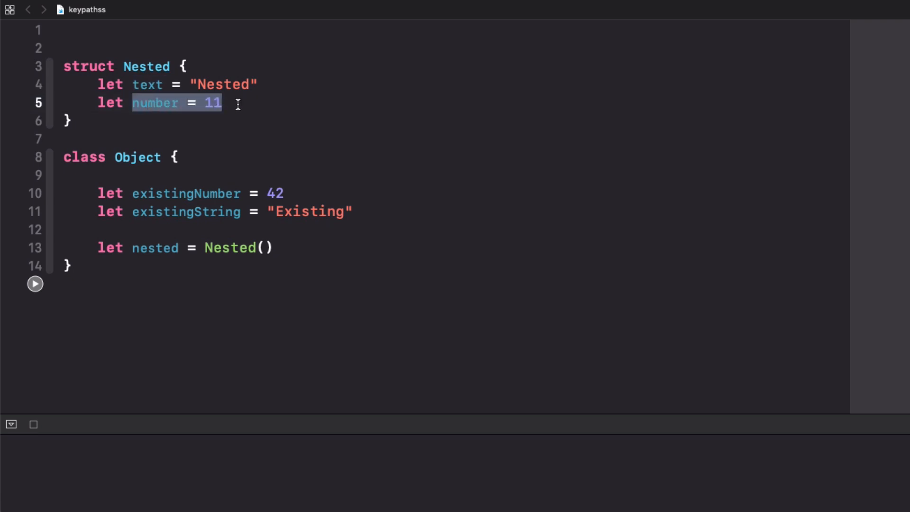
mouse_move(151, 312)
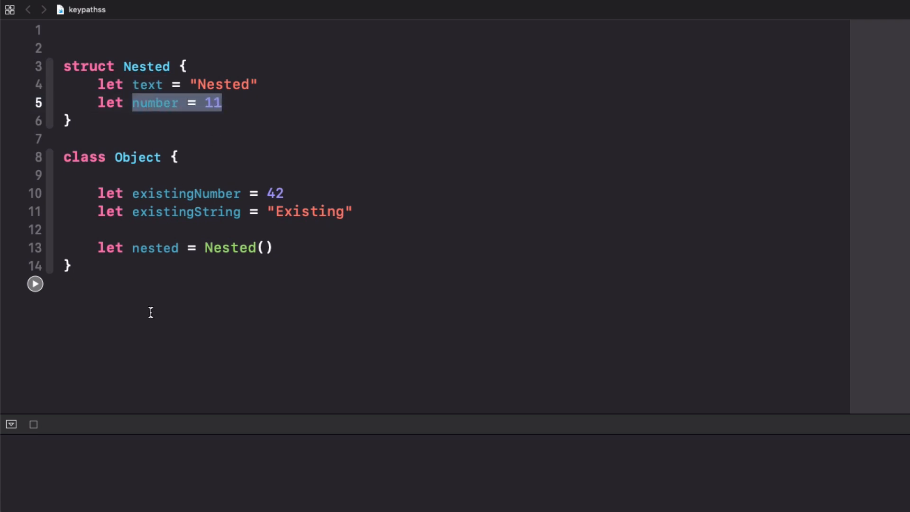
type("let val")
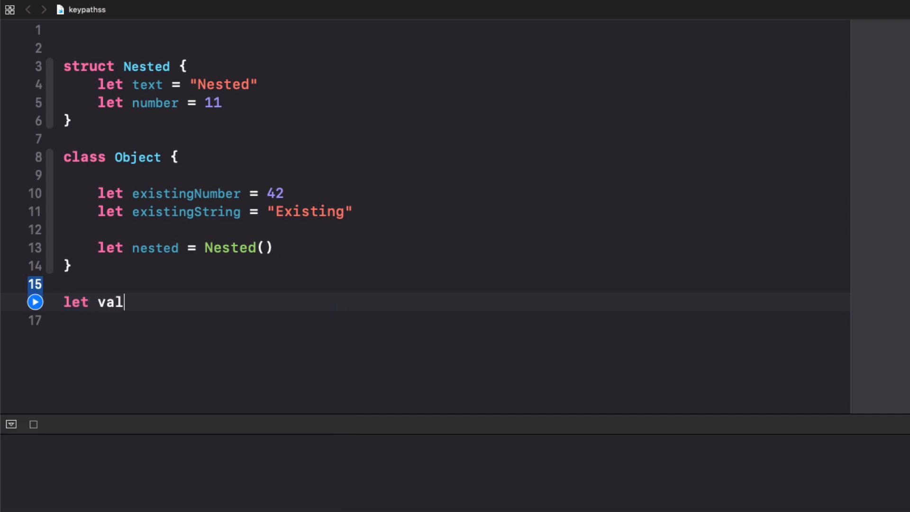
type("ue = Object()")
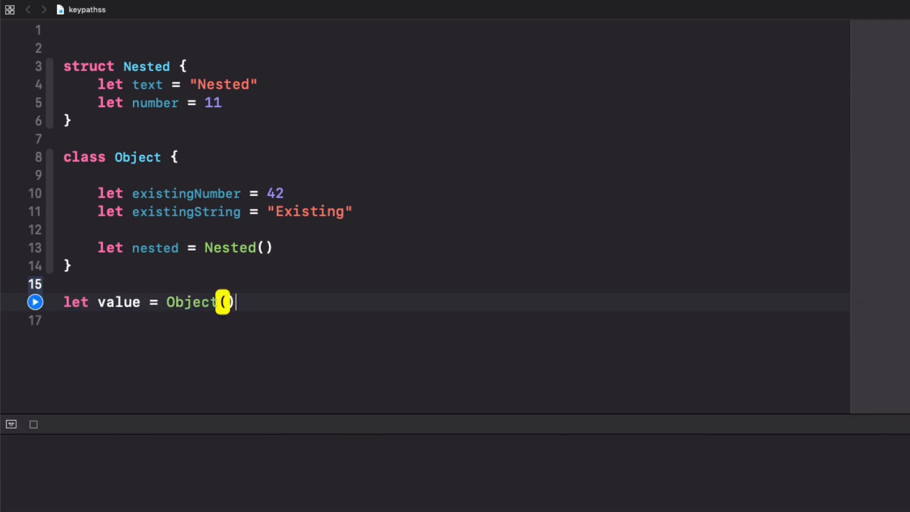
type("value.existingNumber")
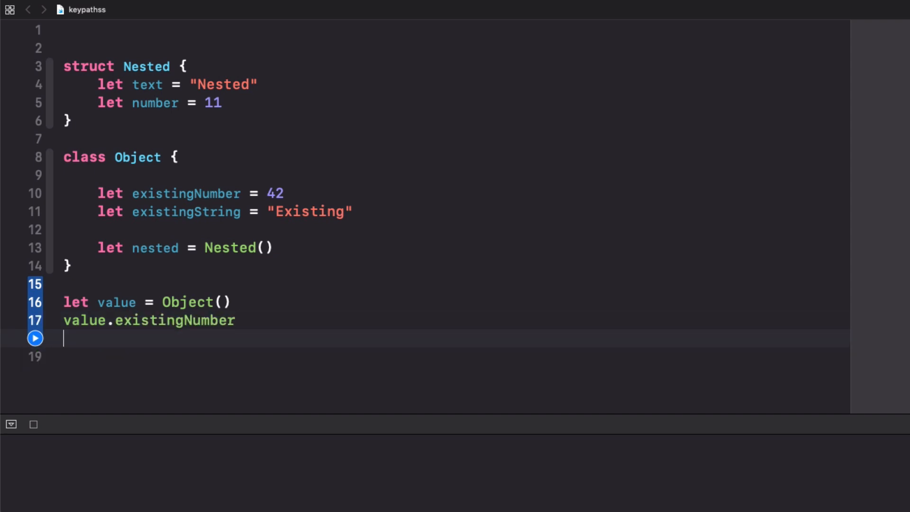
type("value.existingString")
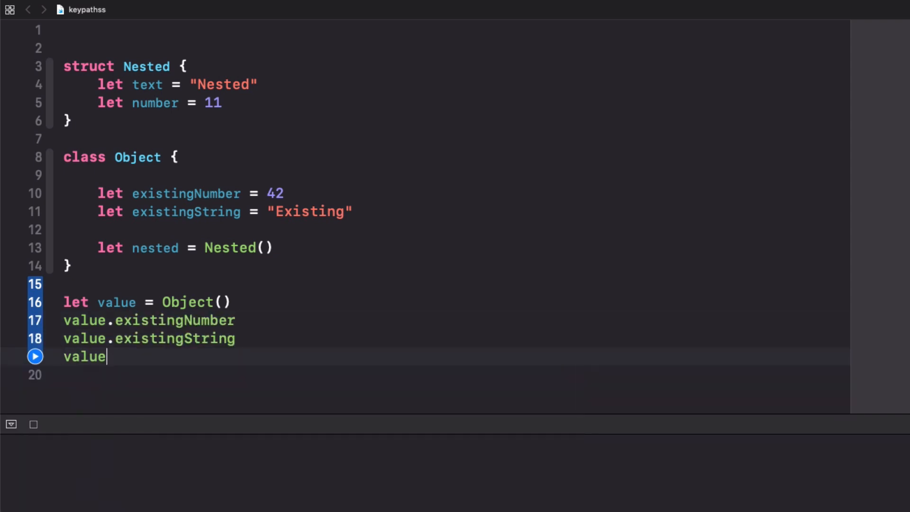
type(".nested")
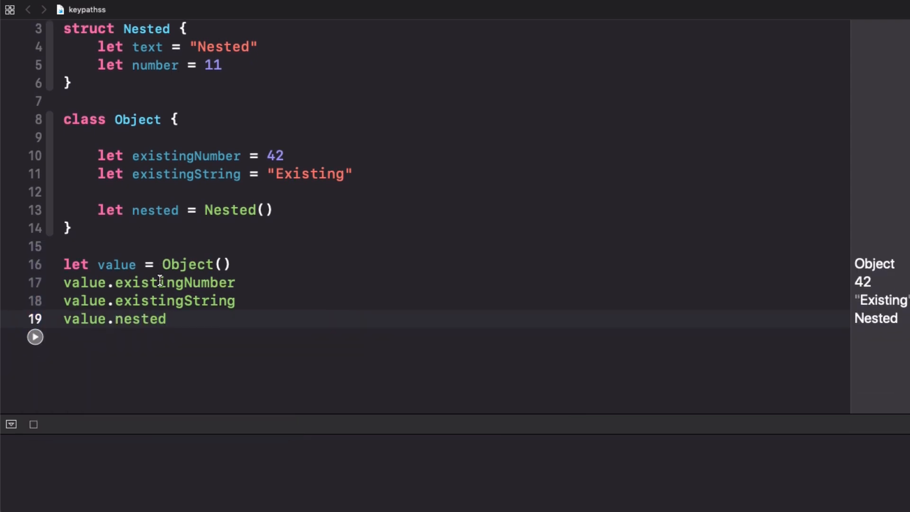
type("@dynamicMemberLookup")
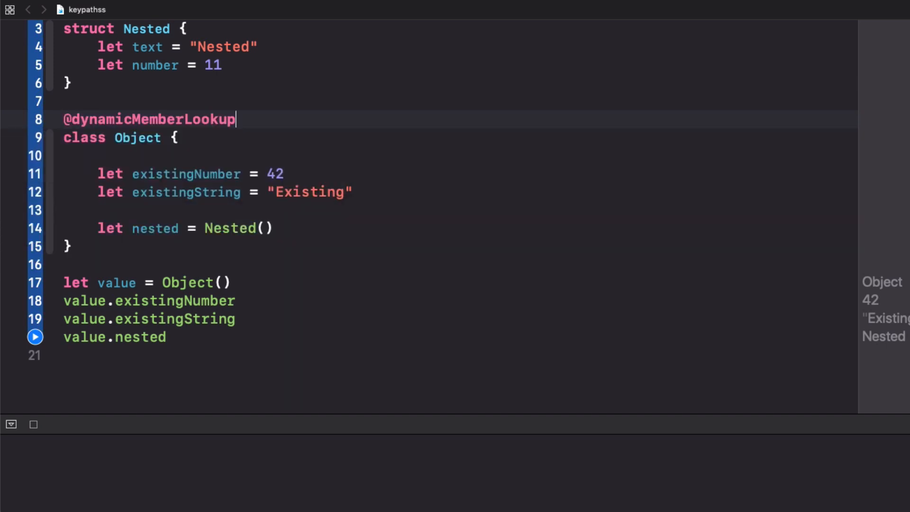
Declare subscript(dynamicMember member: String) -> Int { on the Object class
type("subscript(dy")
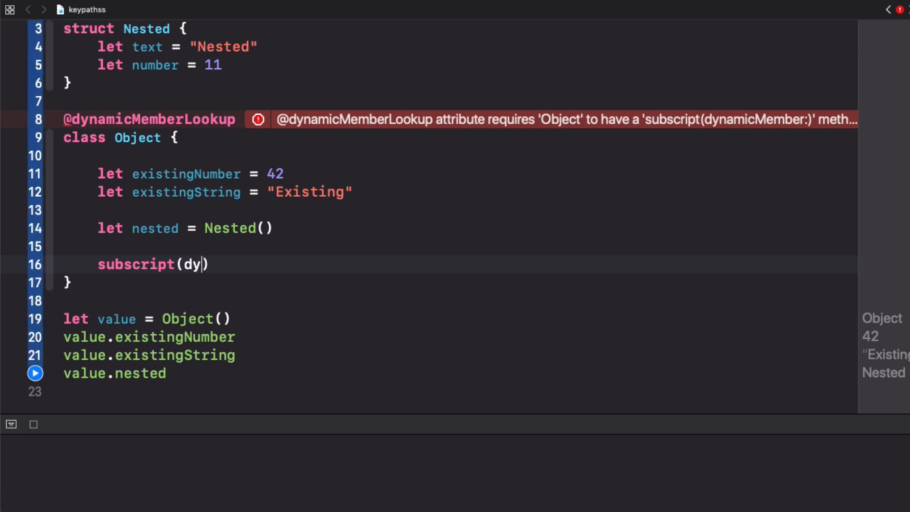
type("namicMember member: String")
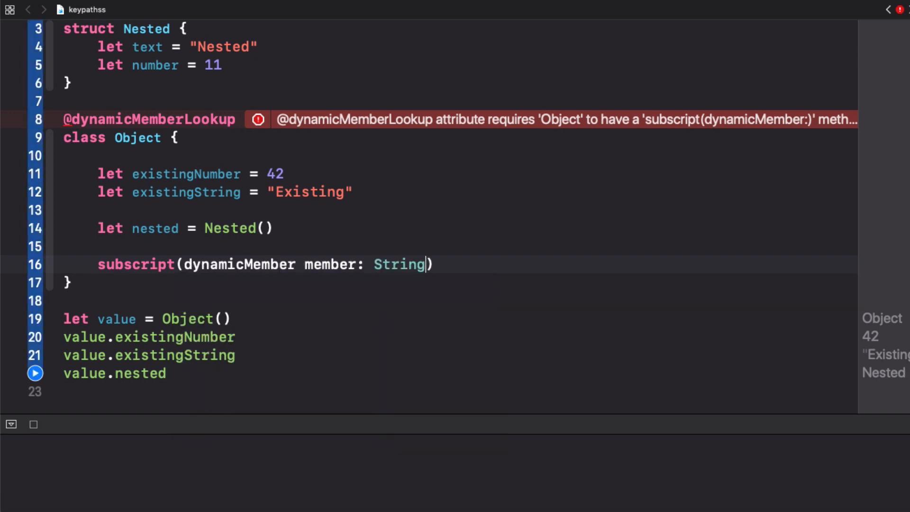
type("->")
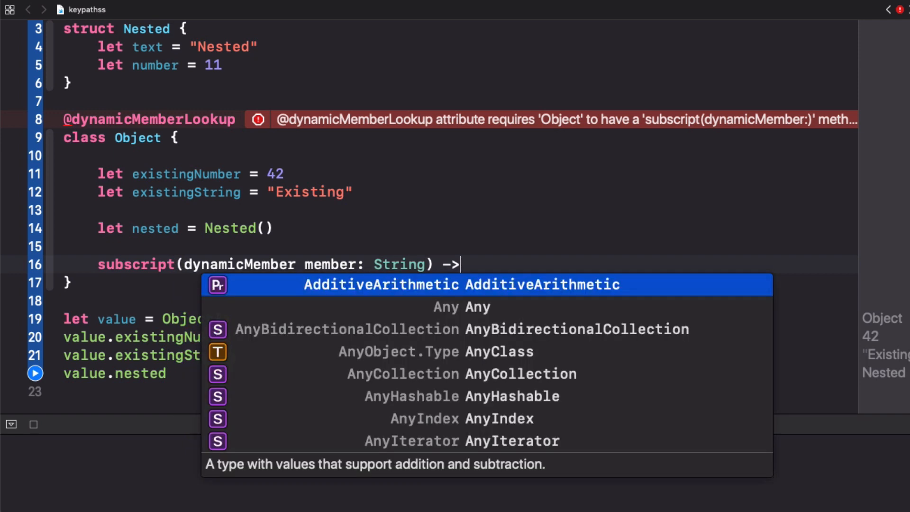
type("Int {")
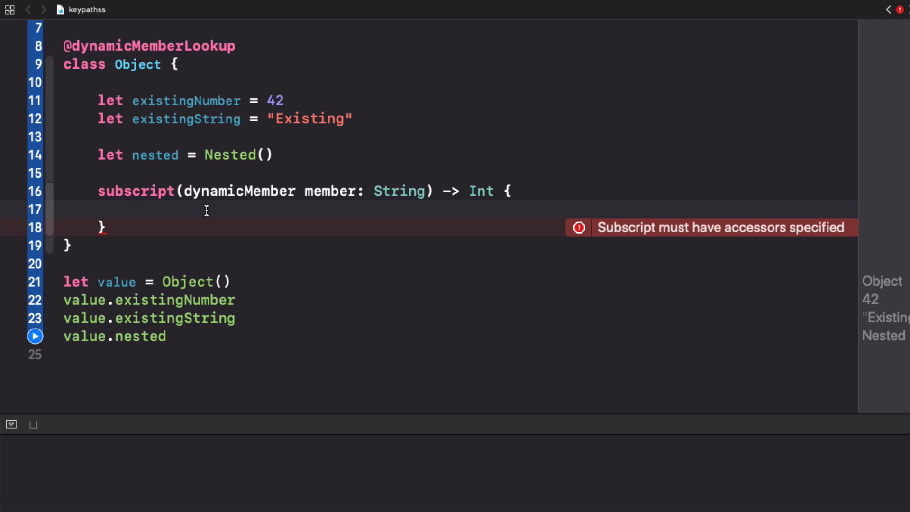
left_click(132, 210)
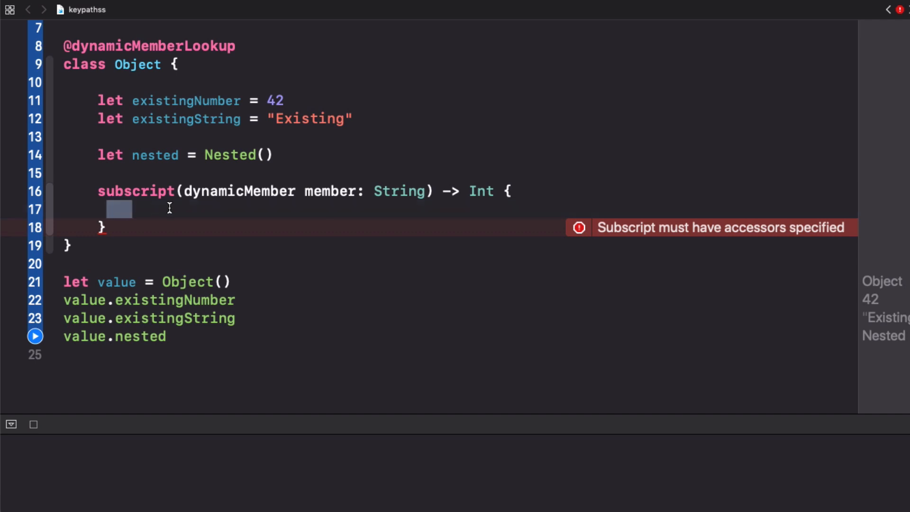
mouse_move(446, 217)
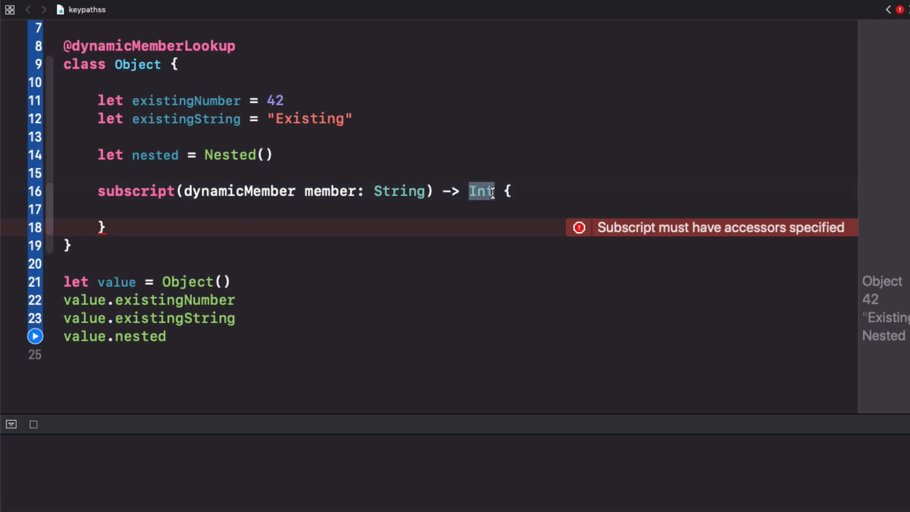
Return member.count from the subscript and start a new value line
type("return")
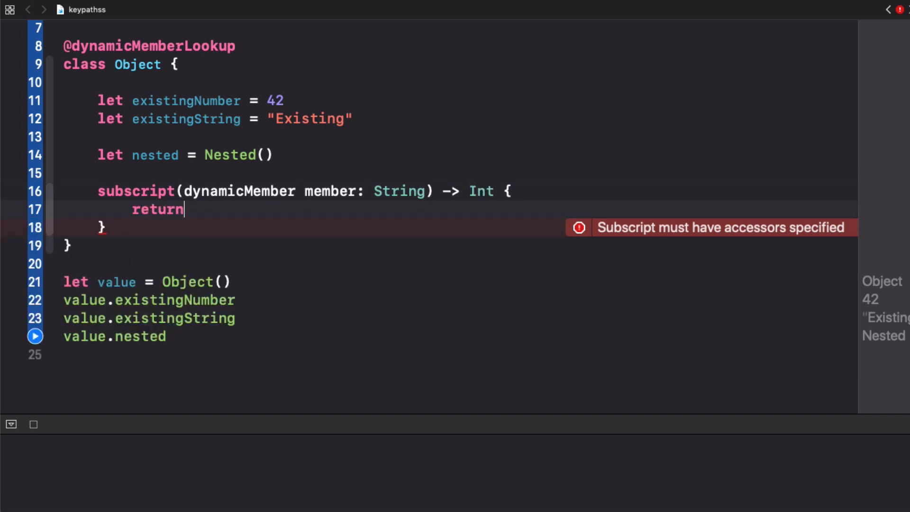
type("member")
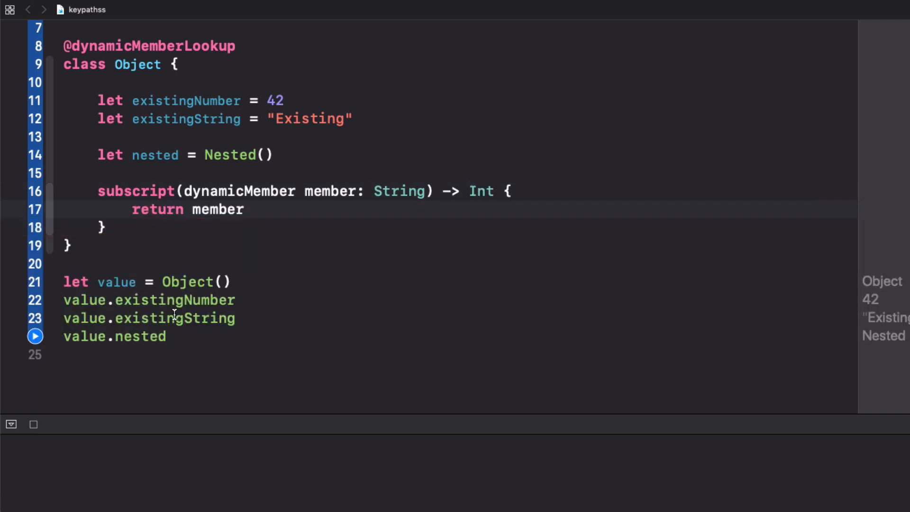
double_click(141, 336)
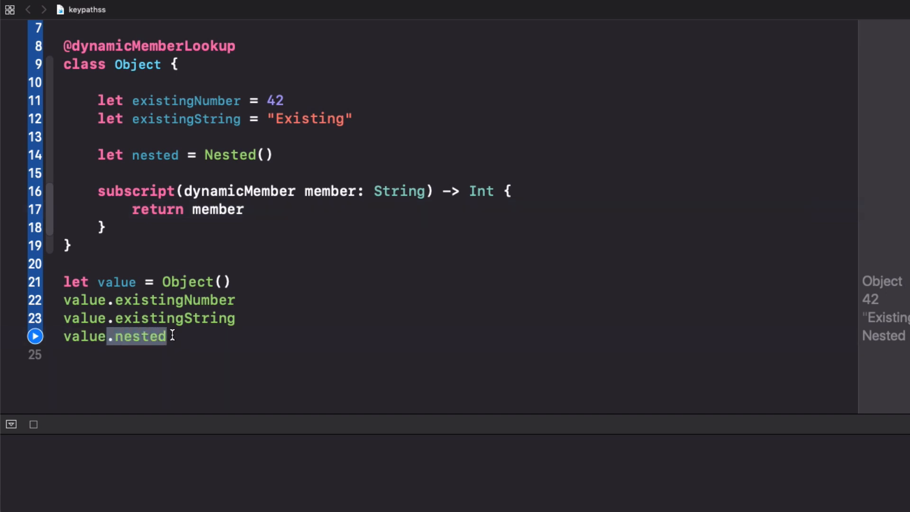
type(".count")
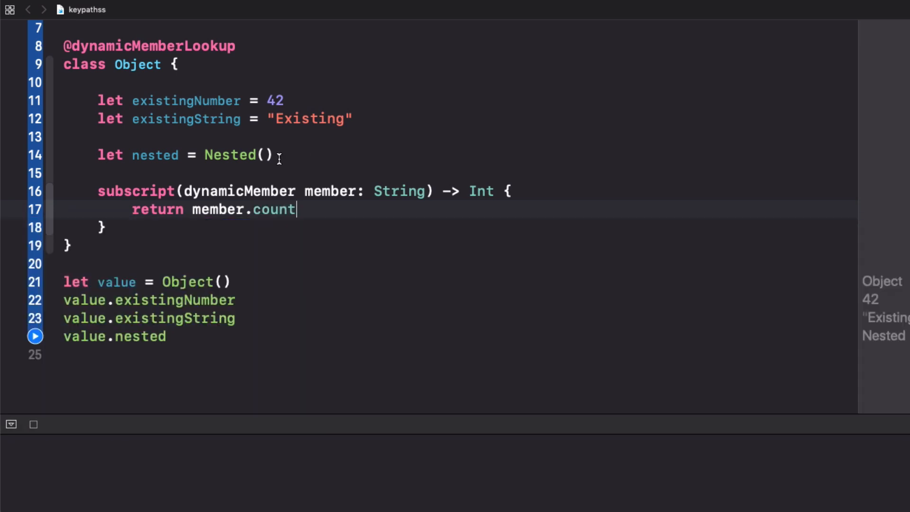
type("value")
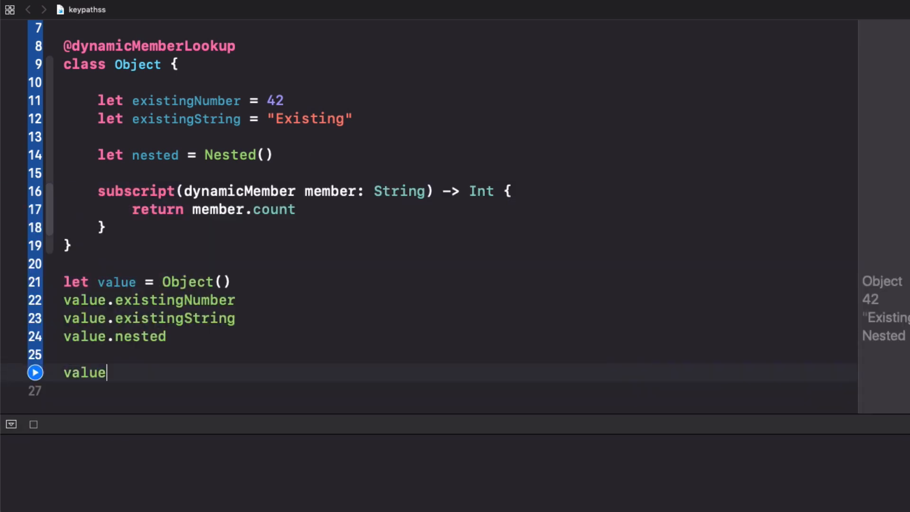
Look up value.whatever (8), then append sdknfajkdsfnasjkdfn to show the longer name's count
type(".whatever")
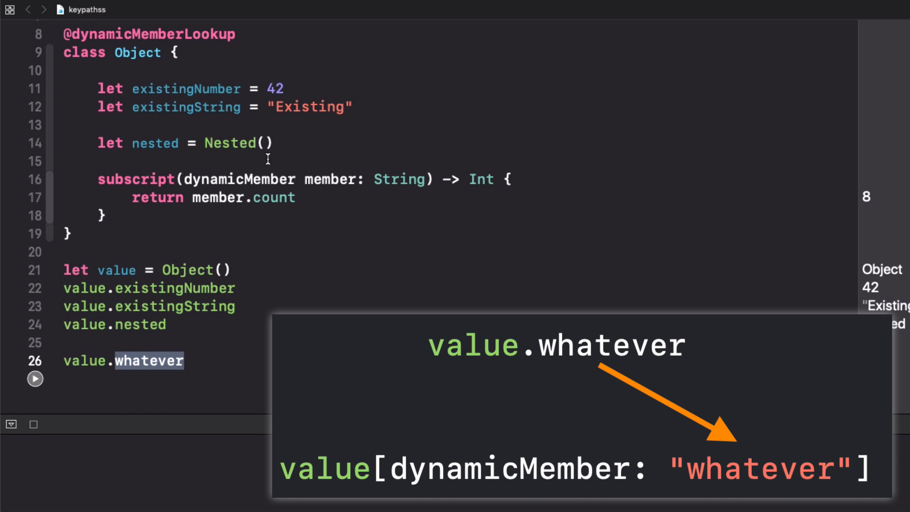
double_click(332, 179)
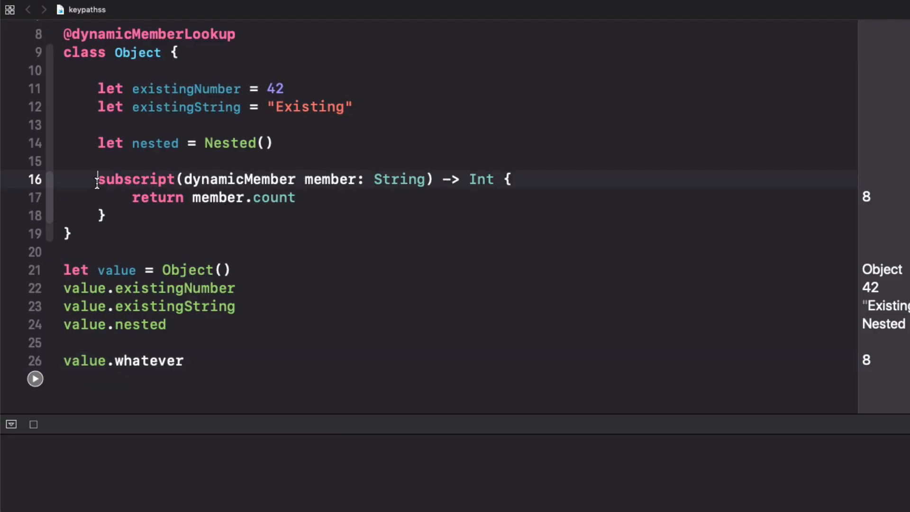
double_click(399, 179)
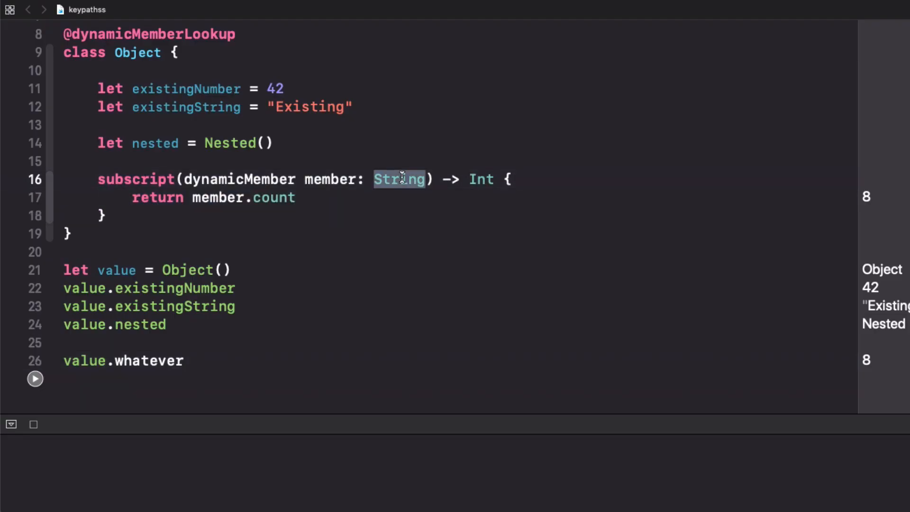
type("sdknfajkdsfnasjkdfn")
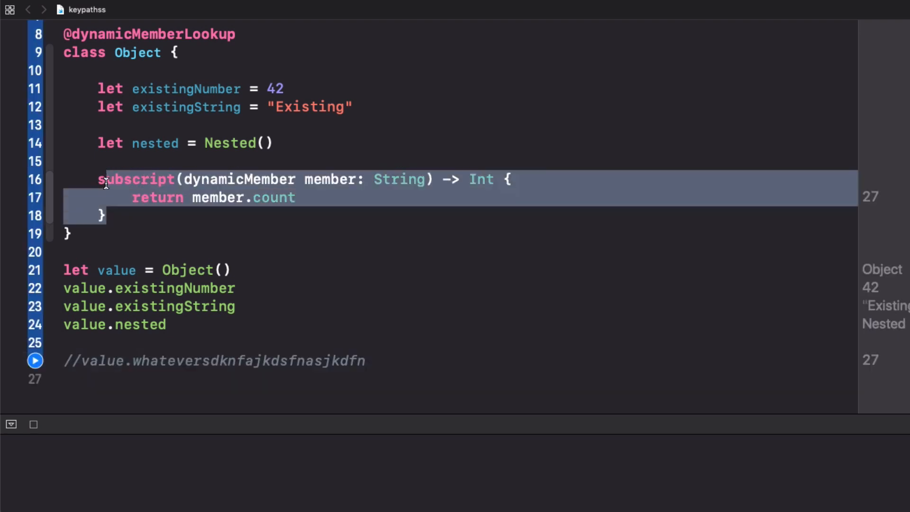
Declare subscript<T>(dynamicMember keyPath: KeyPath<Nested, T>) -> T
type("su")
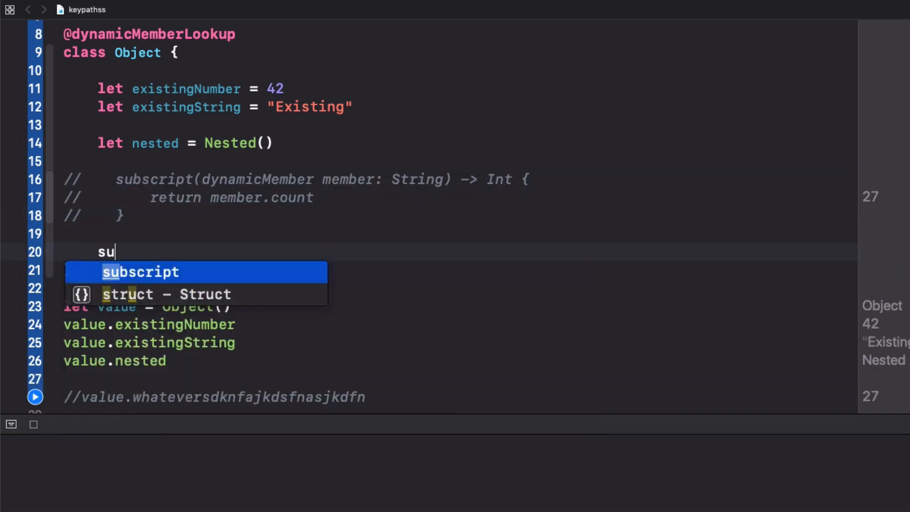
key("Tab")
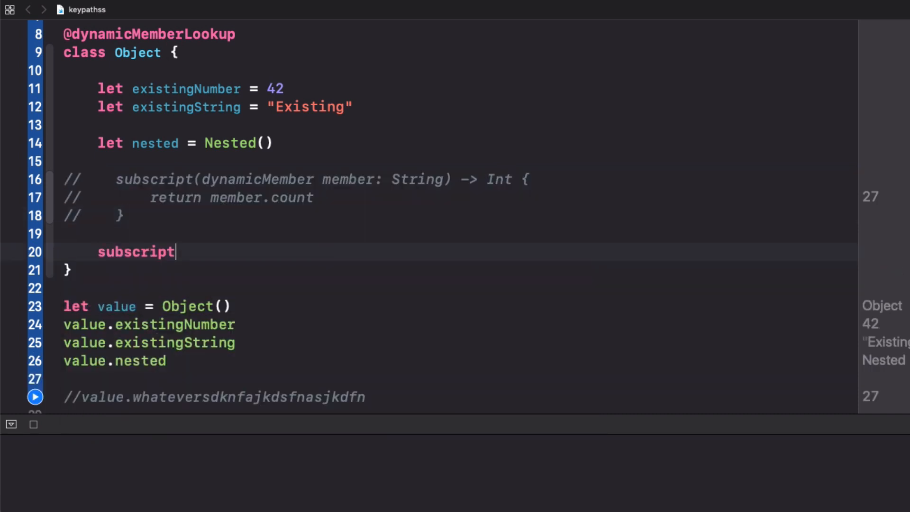
type("(dynamicMember keyP")
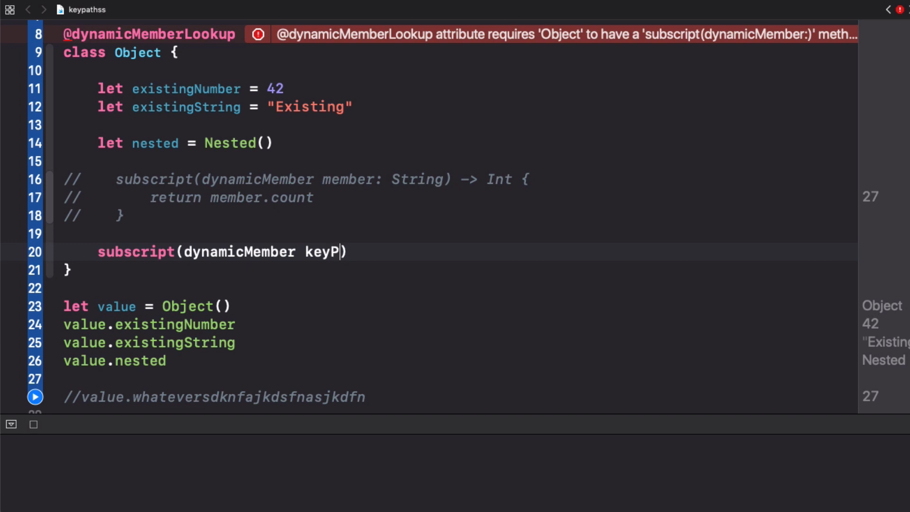
type("ath:")
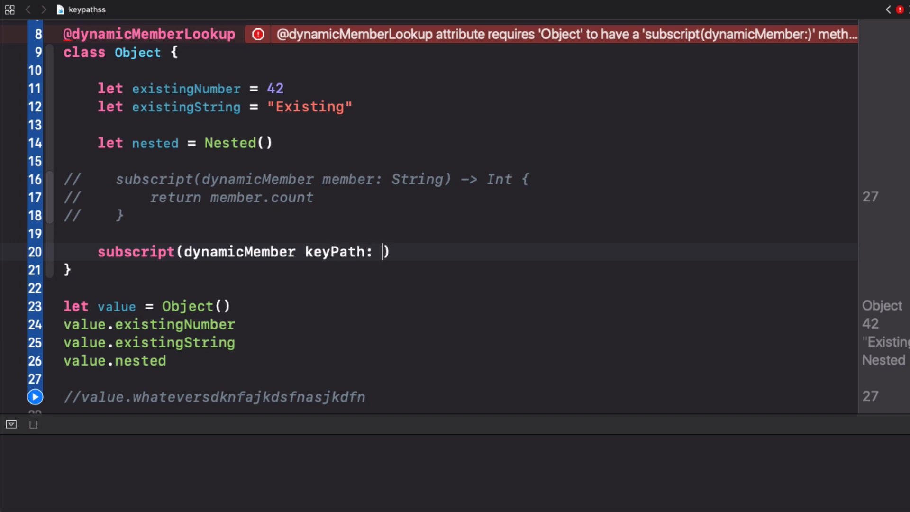
type("KeyPath<")
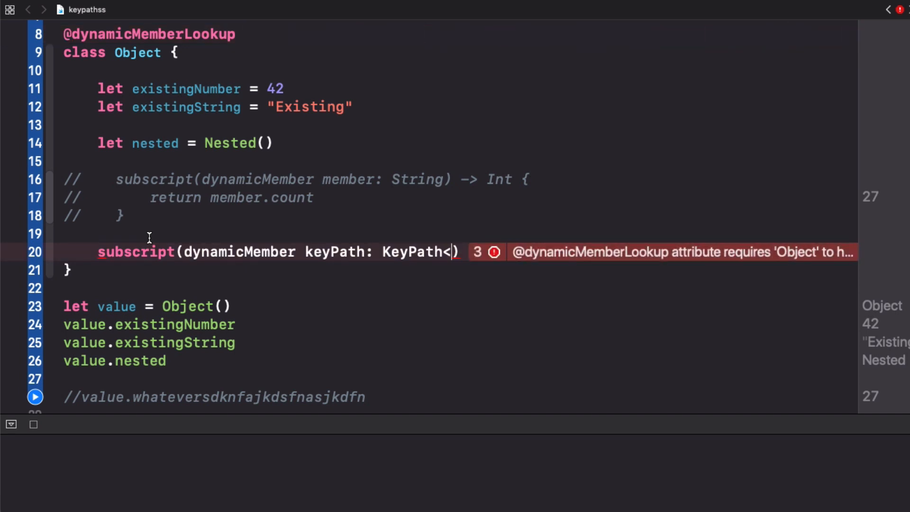
mouse_move(260, 241)
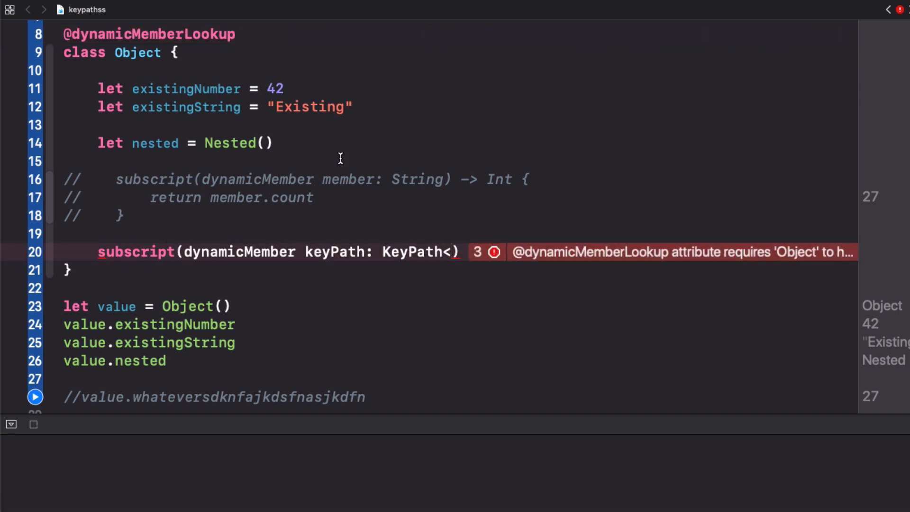
type("Nested)")
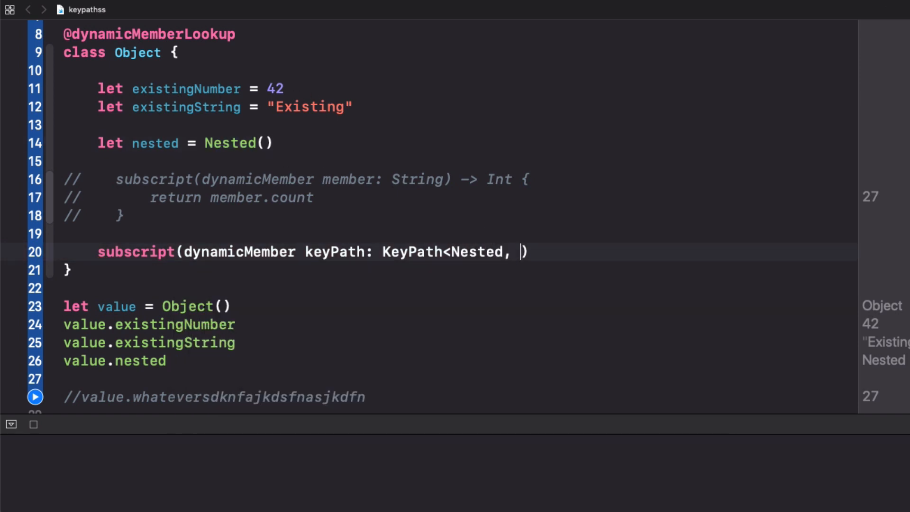
type("T>")
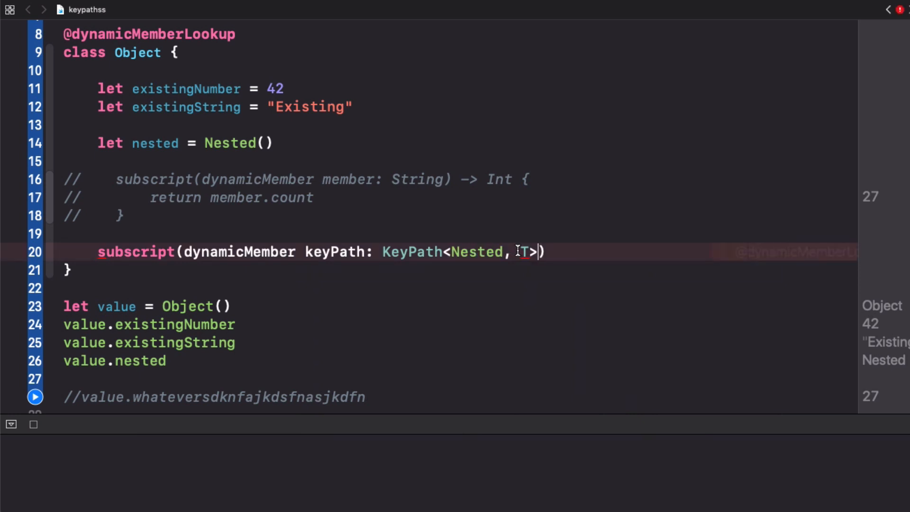
double_click(476, 251)
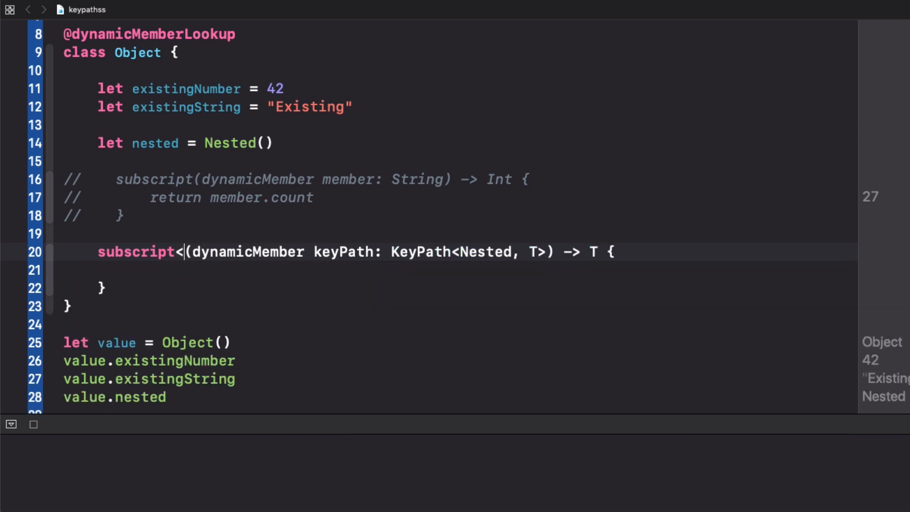
type("T>")
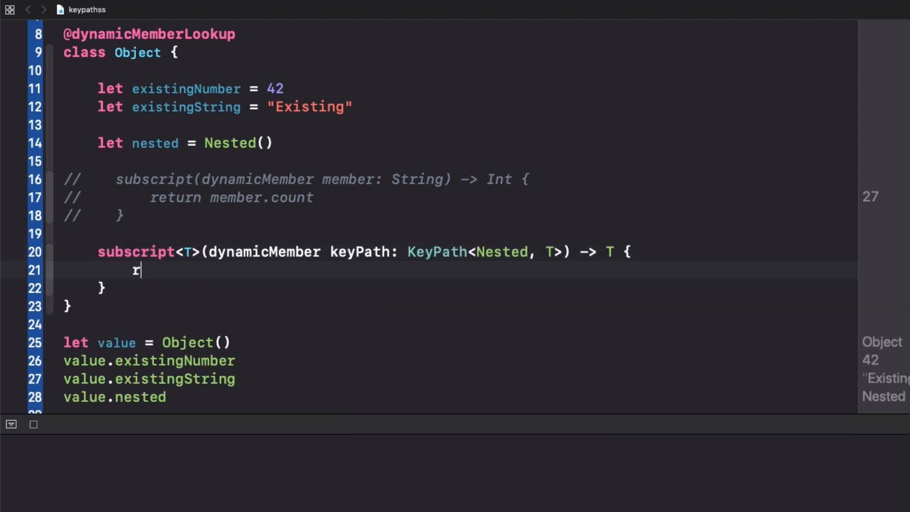
Return nested[keyPath: keyPath] from the generic subscript
type("eturn")
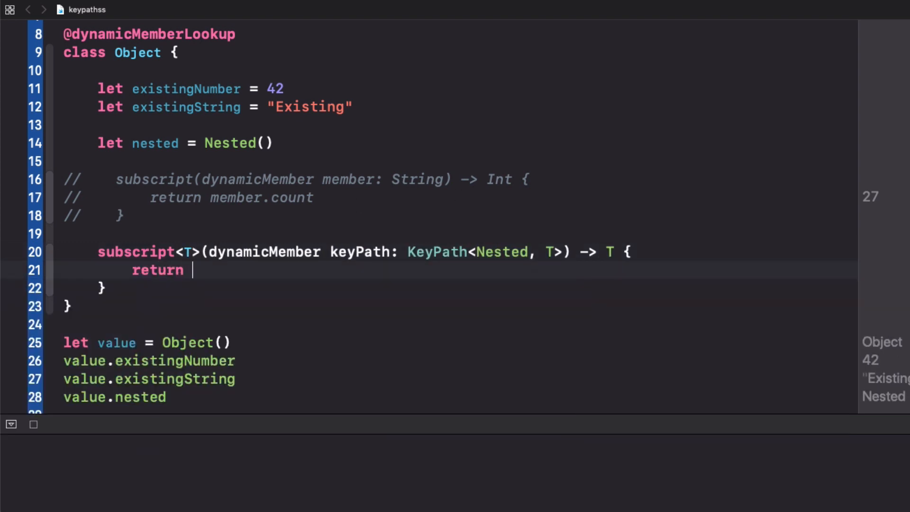
type("nested")
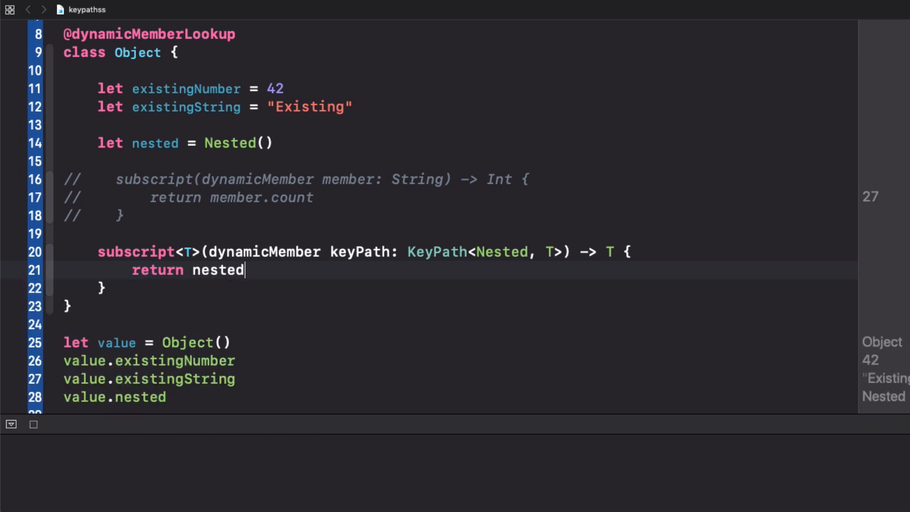
type("[keyPath]")
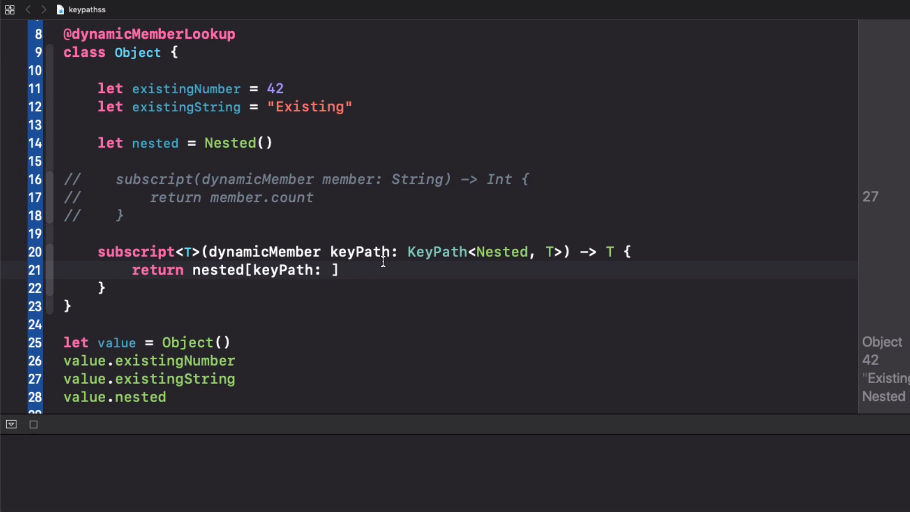
type("keyPath")
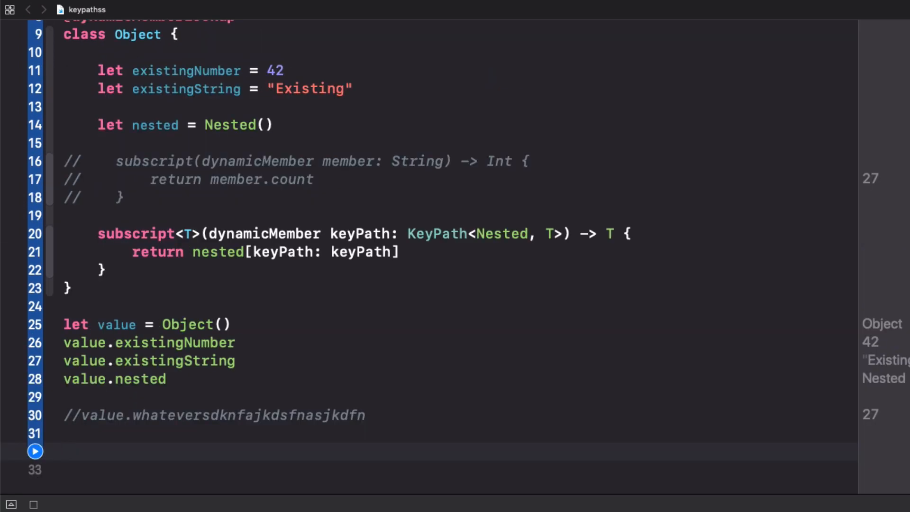
Read value.number and value.text (11, "Nested"), try value.nested.number, then mark nested private
type("value")
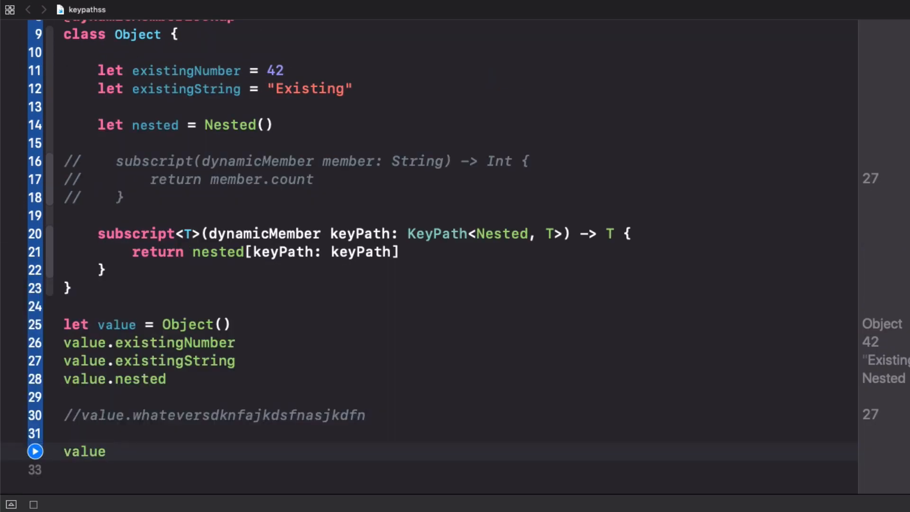
type(".number")
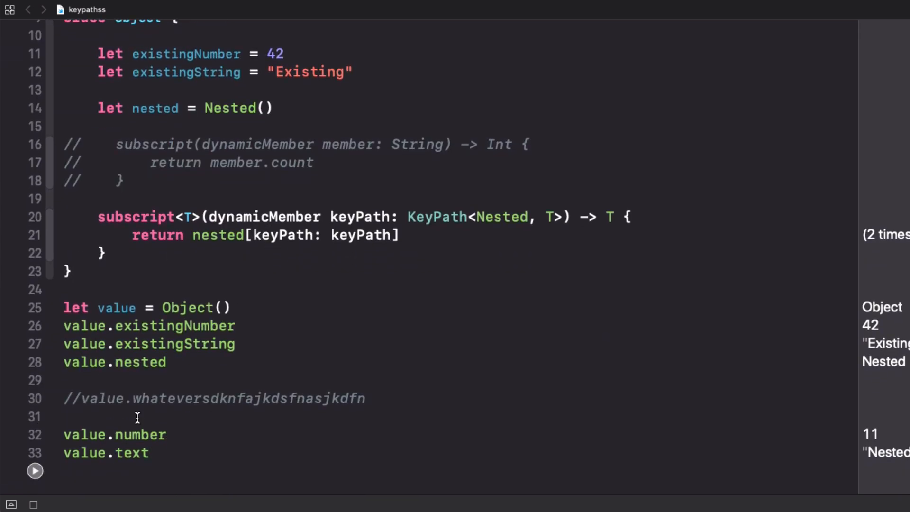
type("value.nested.number")
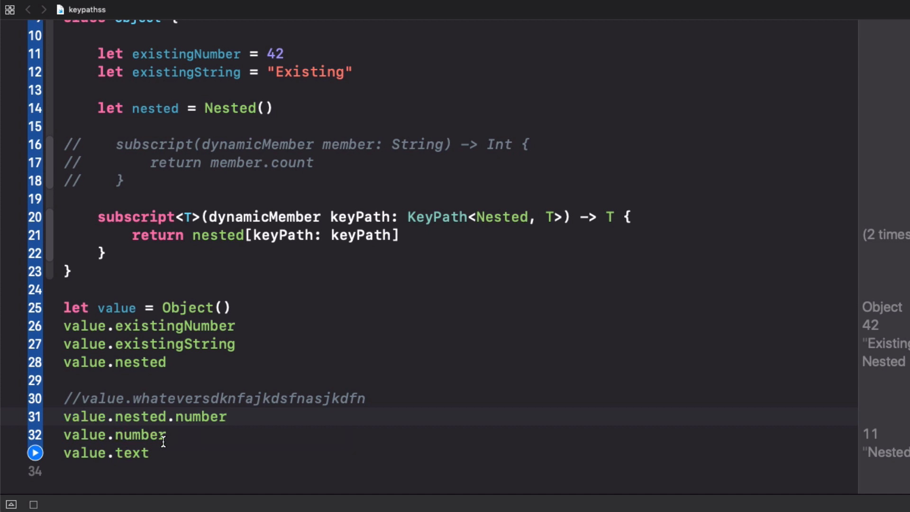
double_click(140, 416)
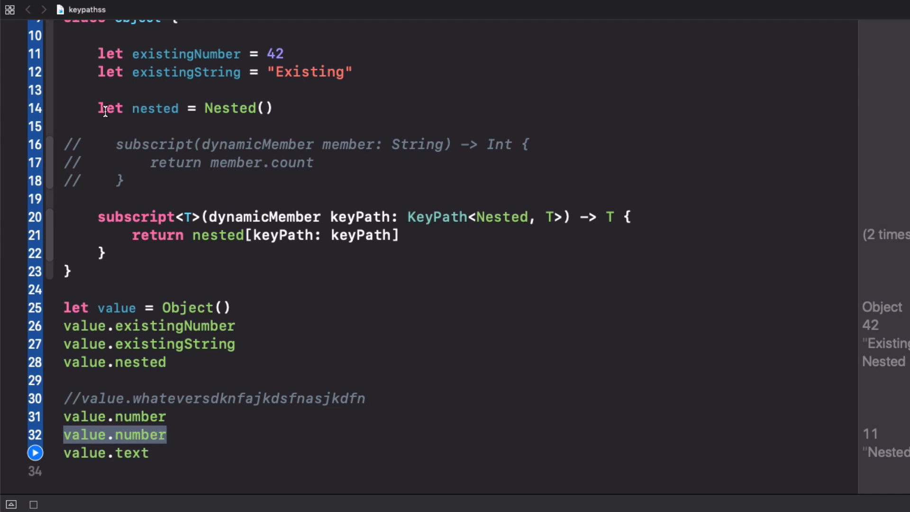
type("private")
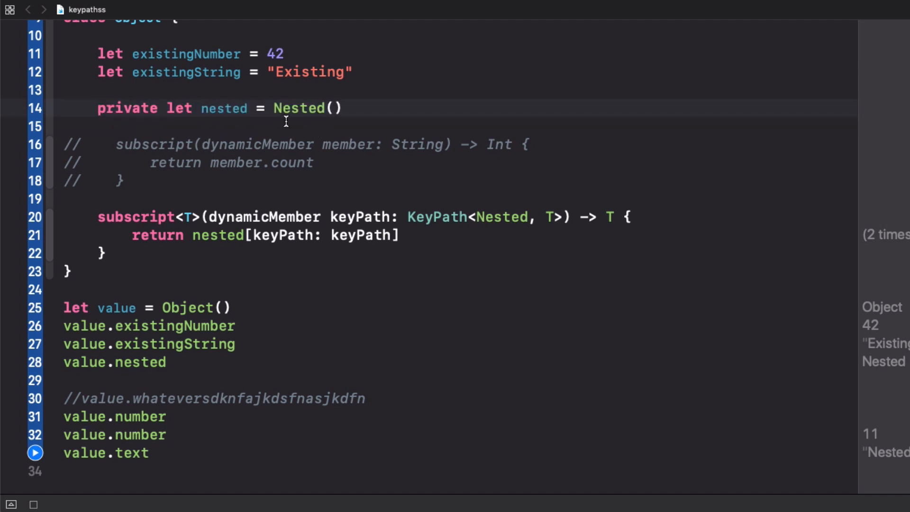
left_click(165, 362)
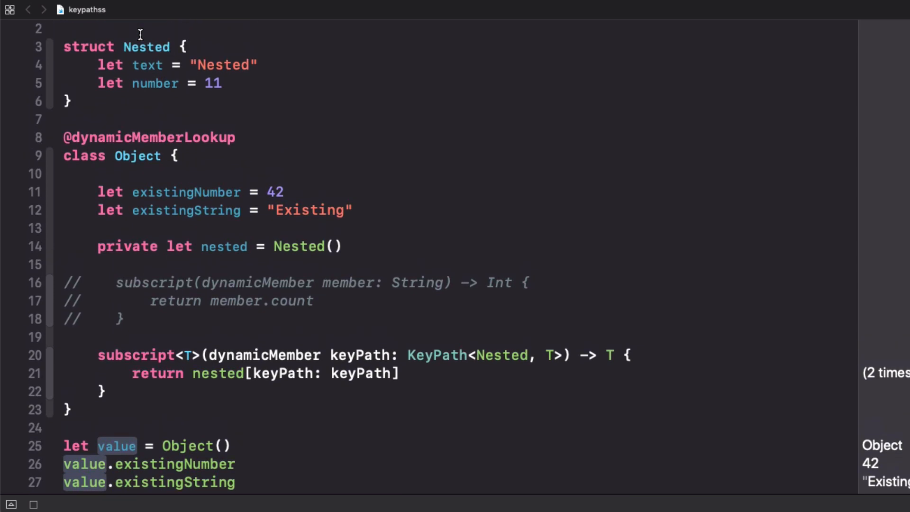
Scroll the playground and switch to the SwiftUI file with ContentView and DataFetcher
scroll("down", 3)
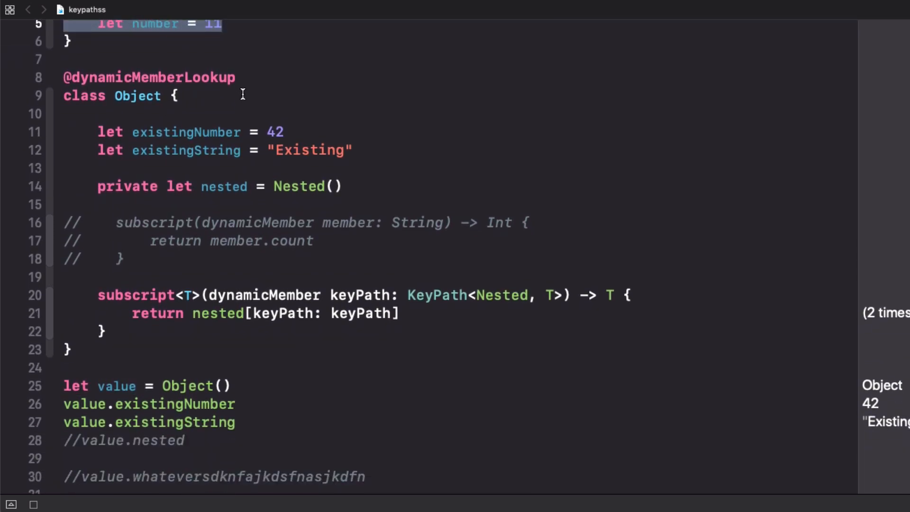
double_click(138, 96)
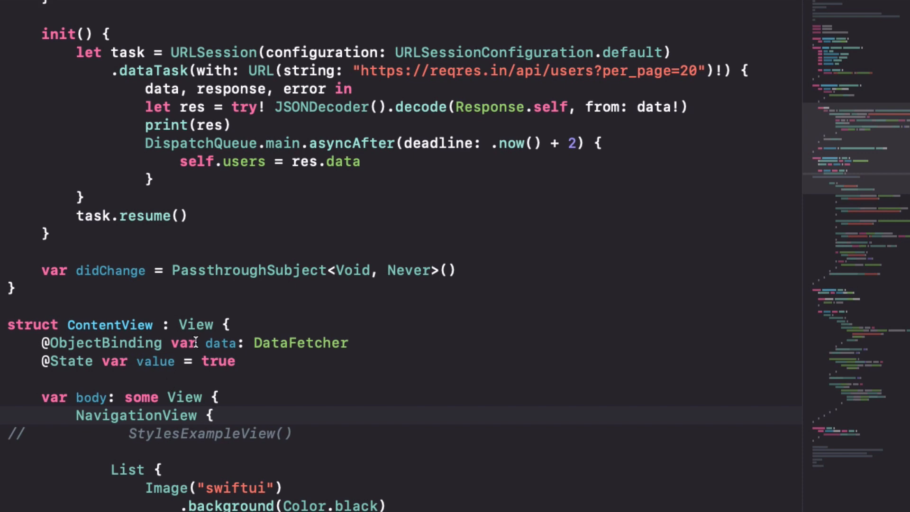
scroll("down", 3)
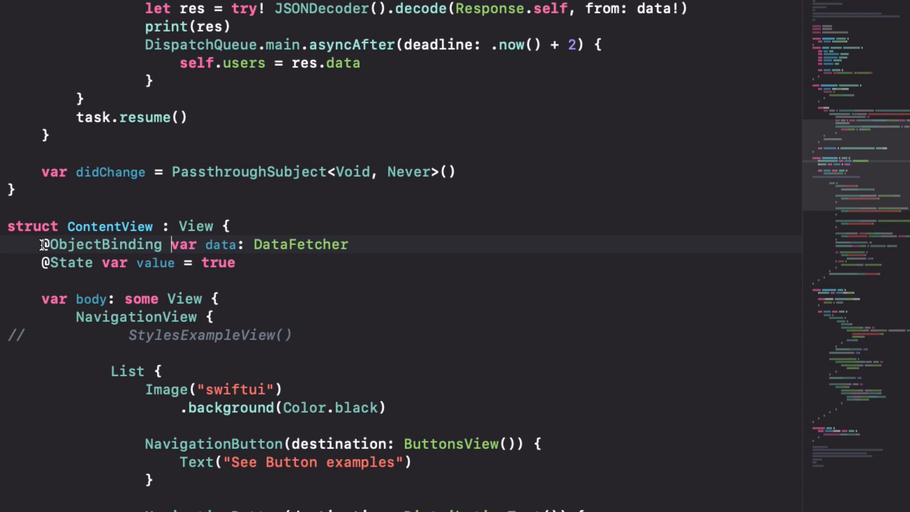
double_click(103, 244)
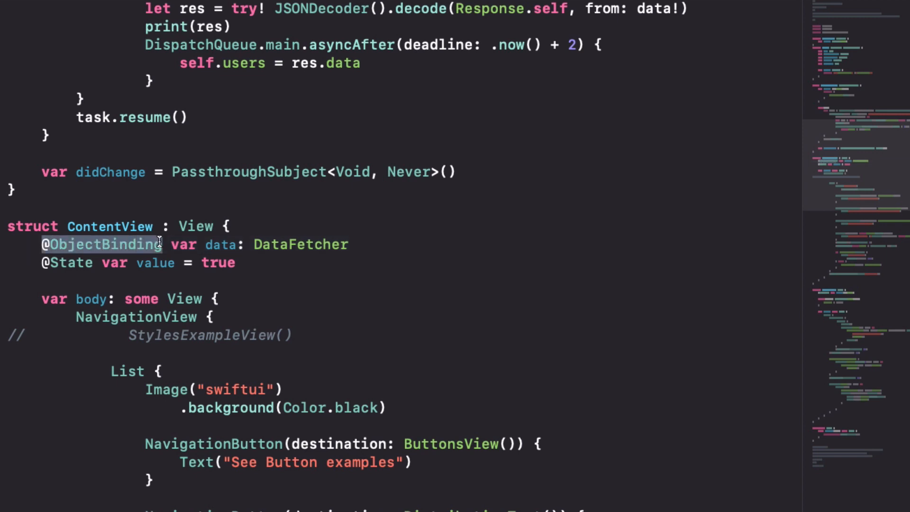
left_click(195, 244)
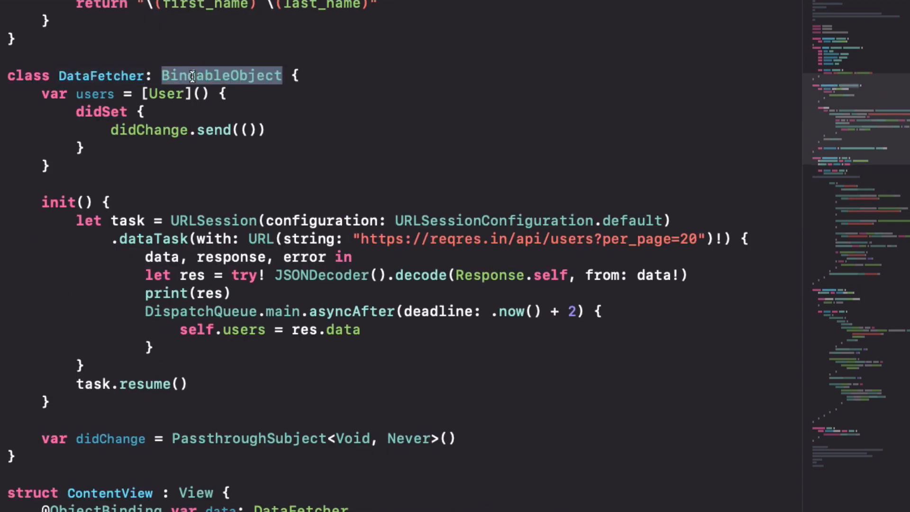
mouse_move(374, 247)
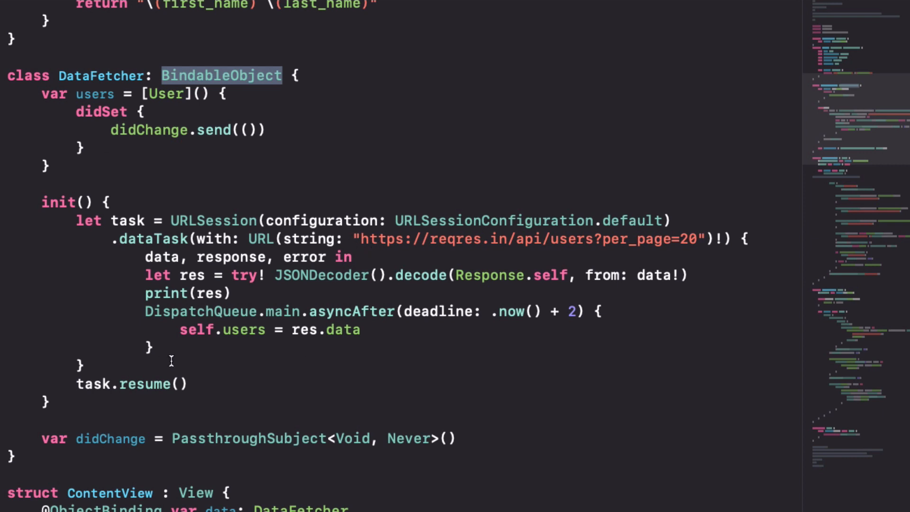
mouse_move(56, 94)
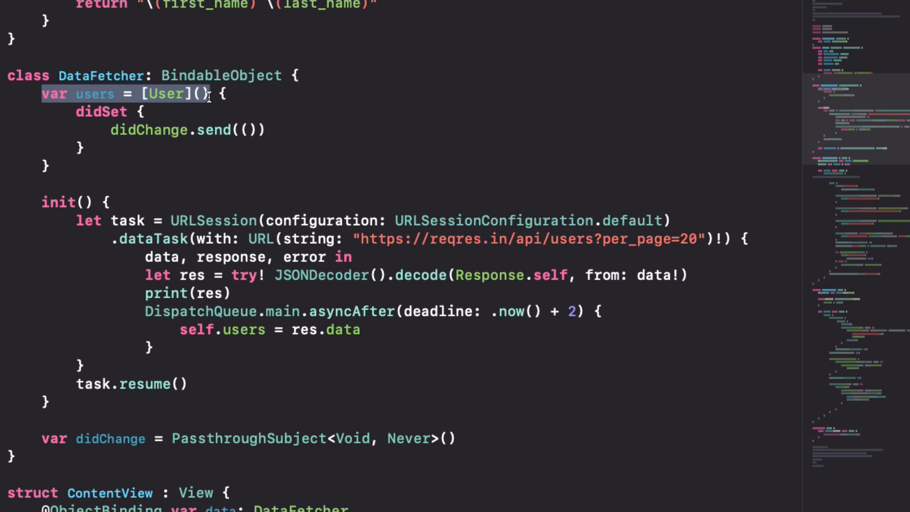
mouse_move(92, 116)
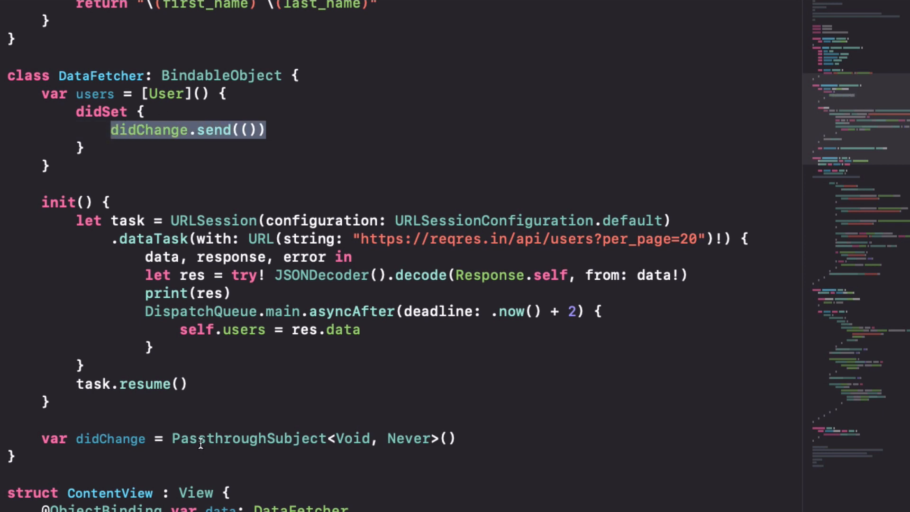
double_click(249, 438)
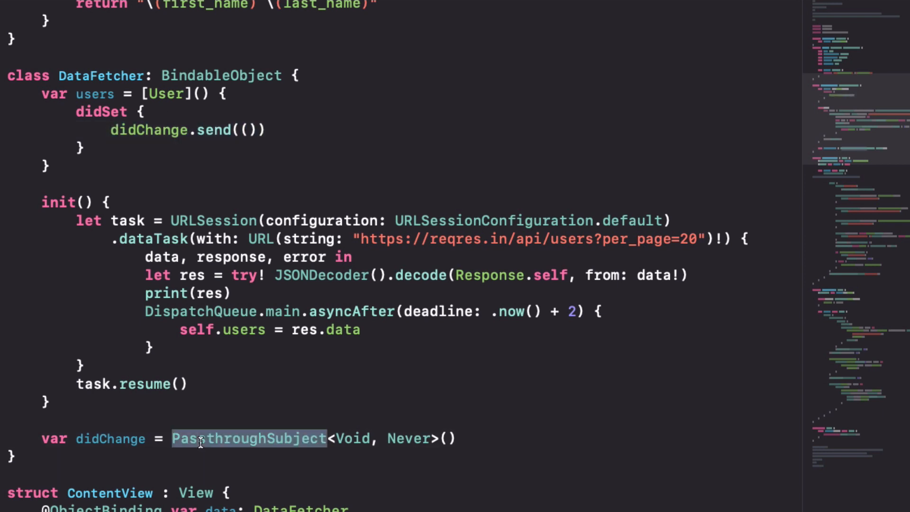
left_click(116, 438)
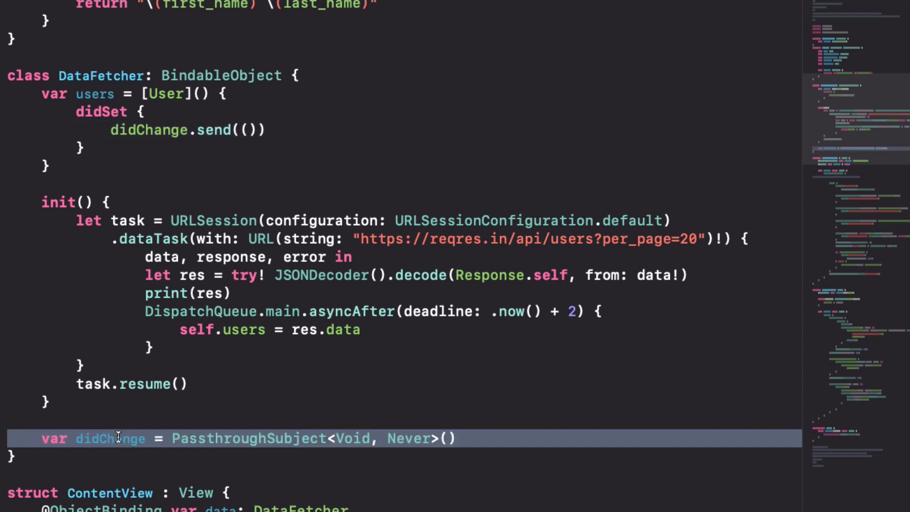
double_click(101, 75)
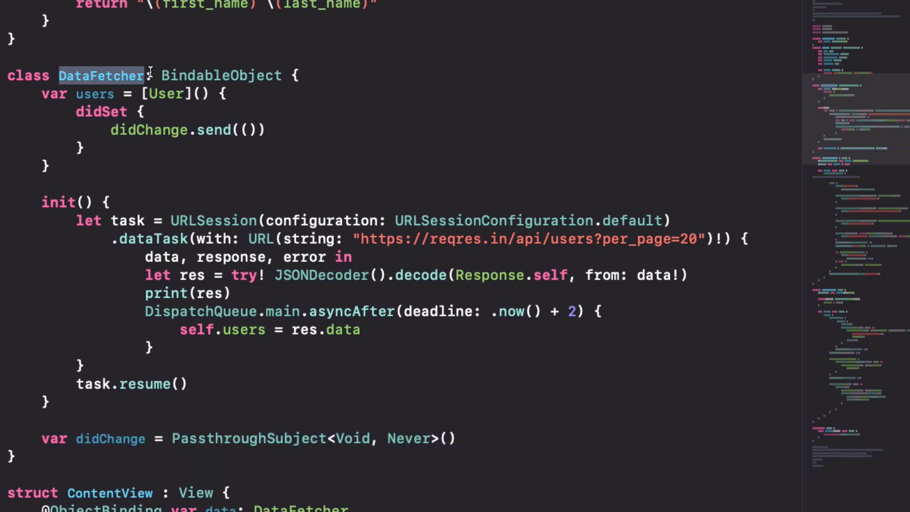
left_click(52, 439)
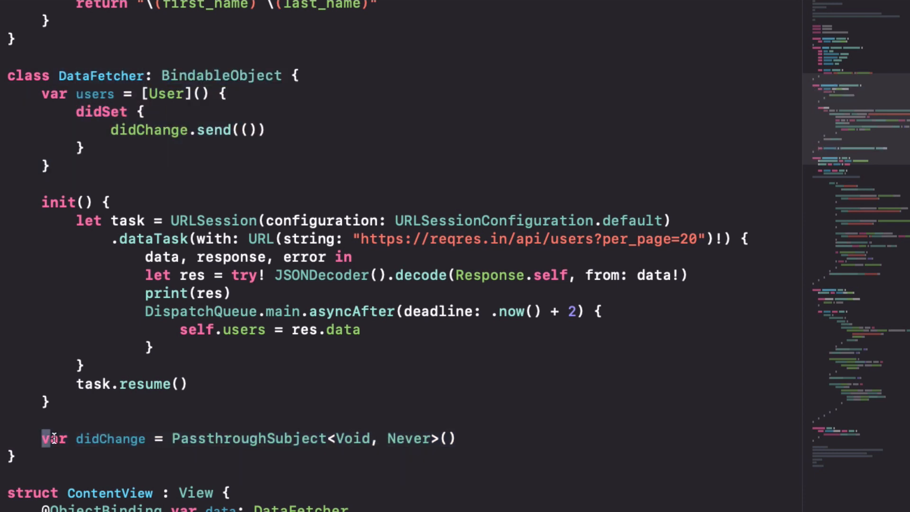
double_click(250, 438)
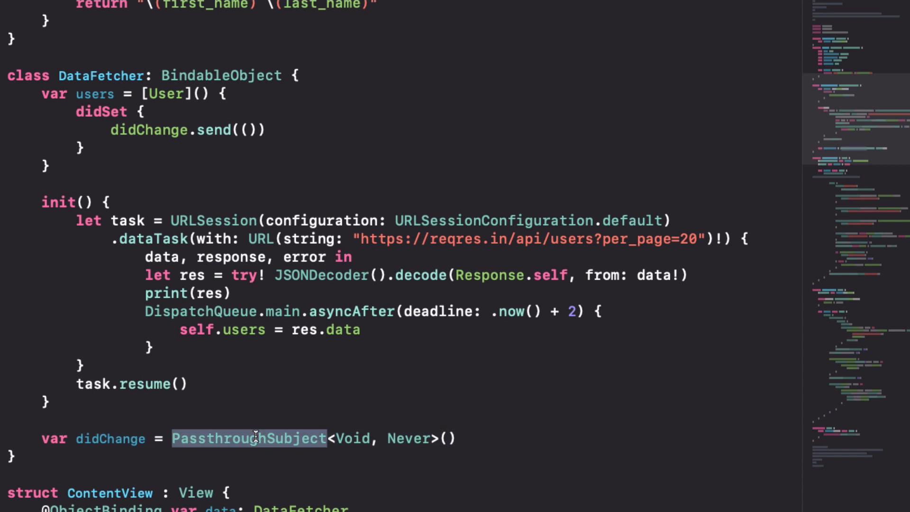
mouse_move(397, 152)
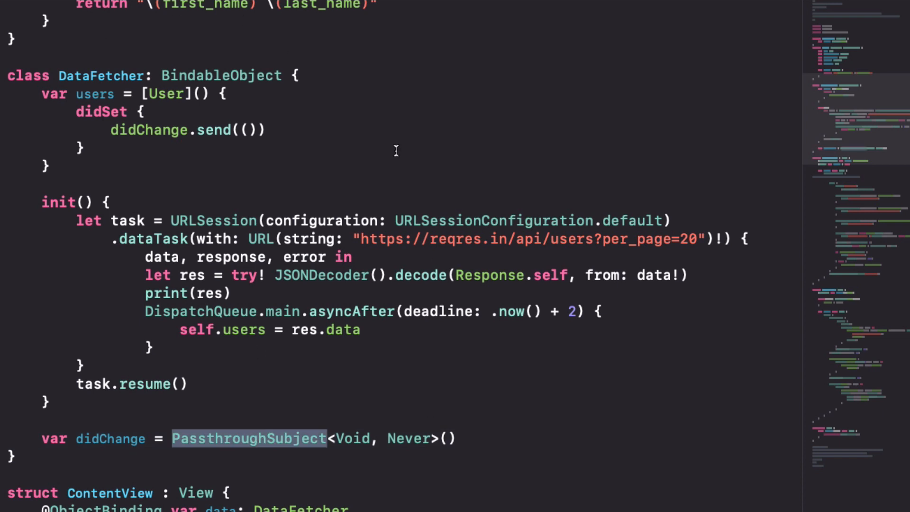
scroll("down", 3)
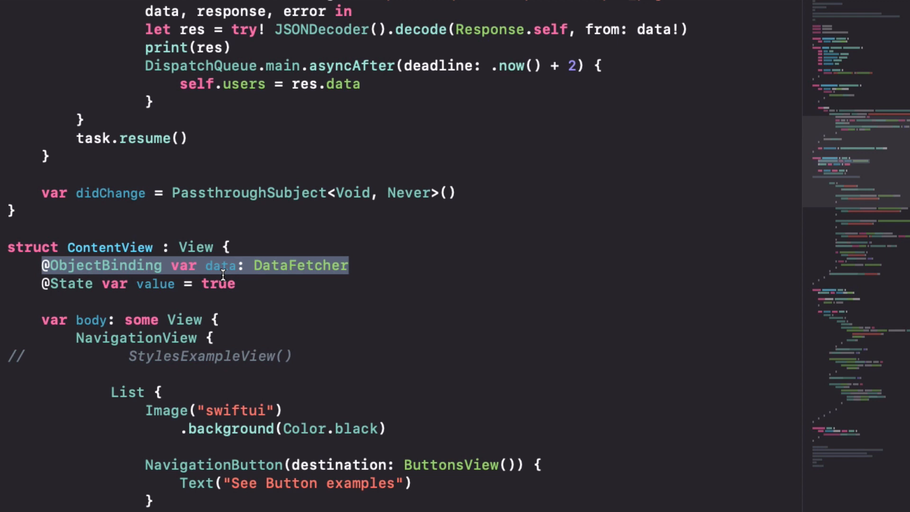
Highlight the Loading text, the ObjectBinding attribute and the $data.users argument in ContentView's body
scroll("down", 3)
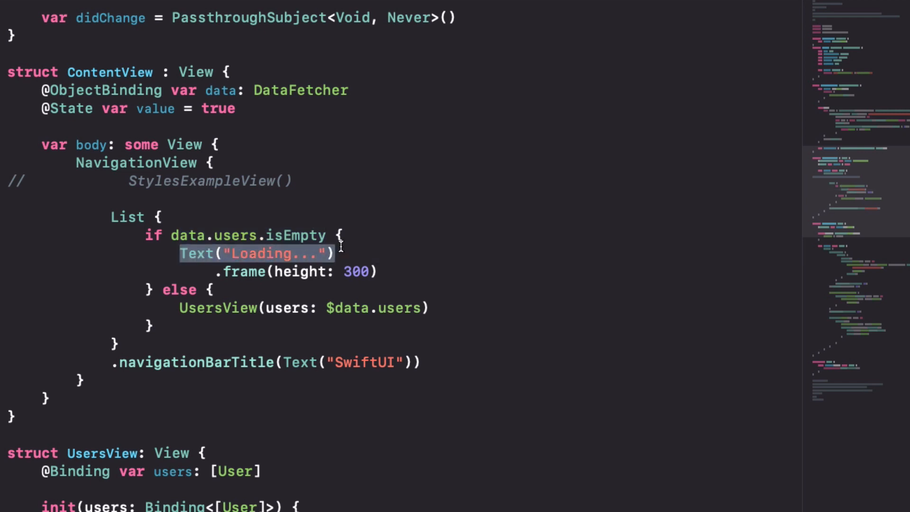
left_click_drag(335, 253, 381, 271)
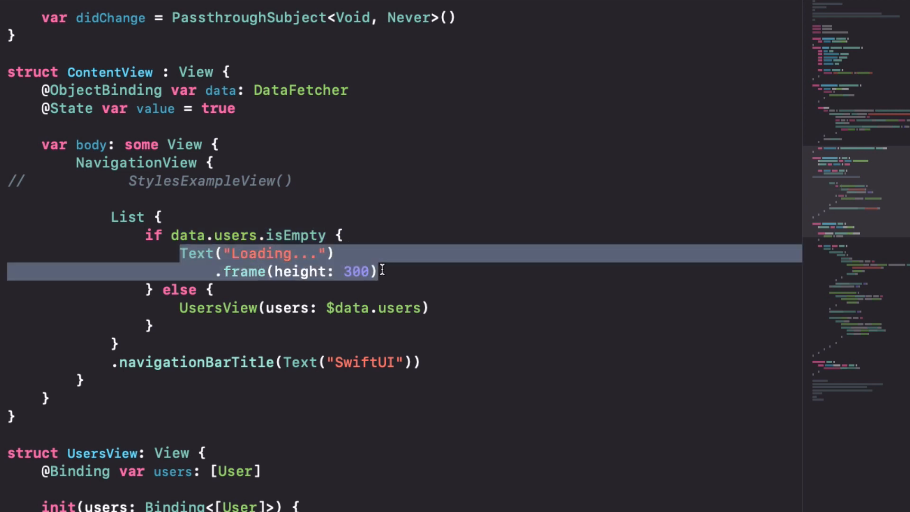
double_click(197, 307)
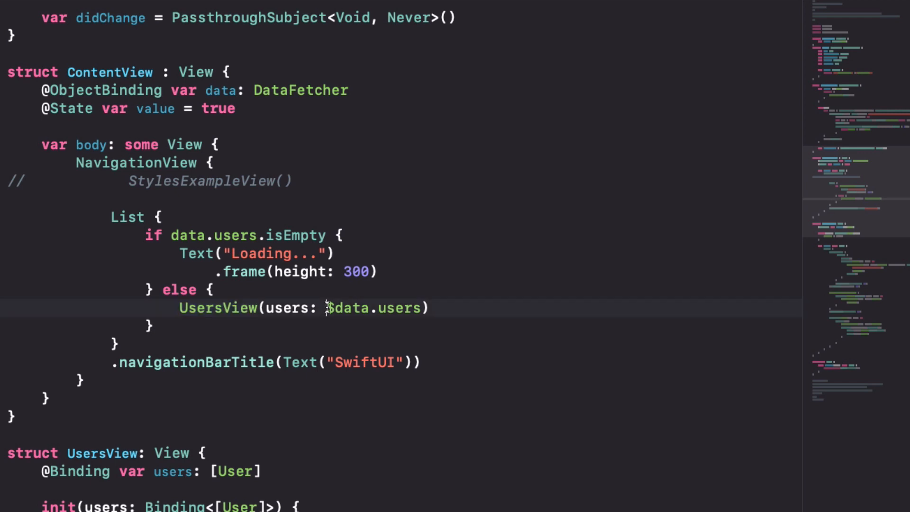
double_click(106, 91)
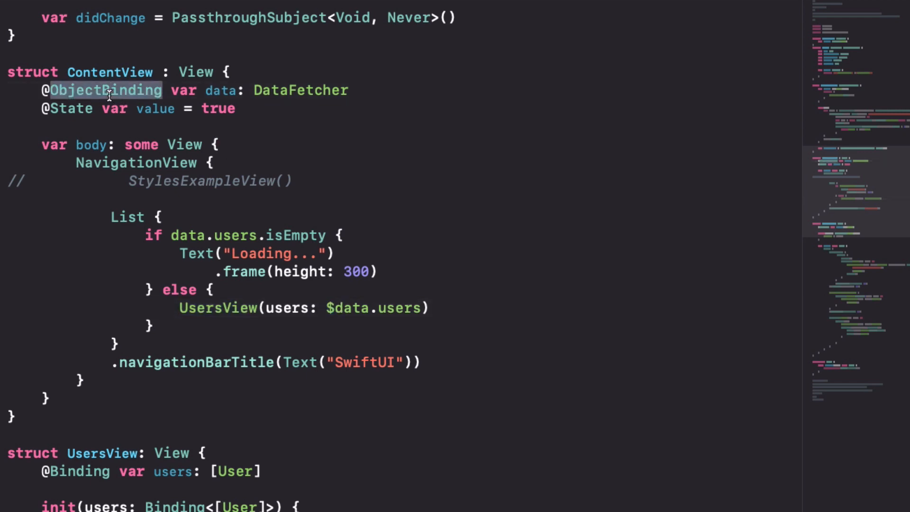
double_click(373, 308)
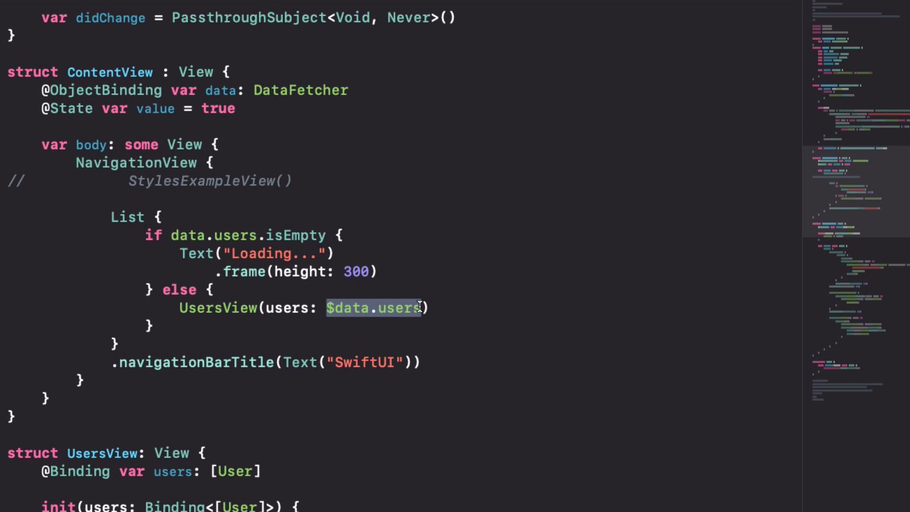
mouse_move(346, 286)
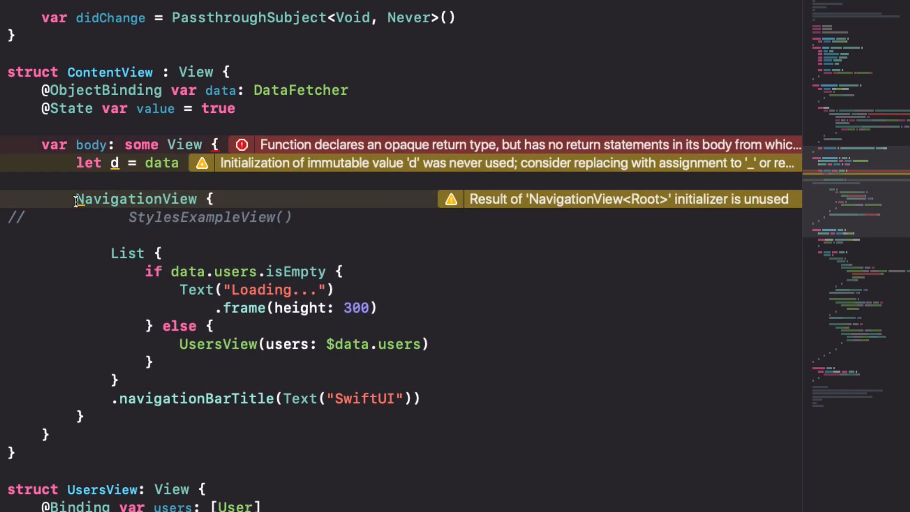
Add an explicit return before NavigationView and declare 'let ob = $data' below d
type("return")
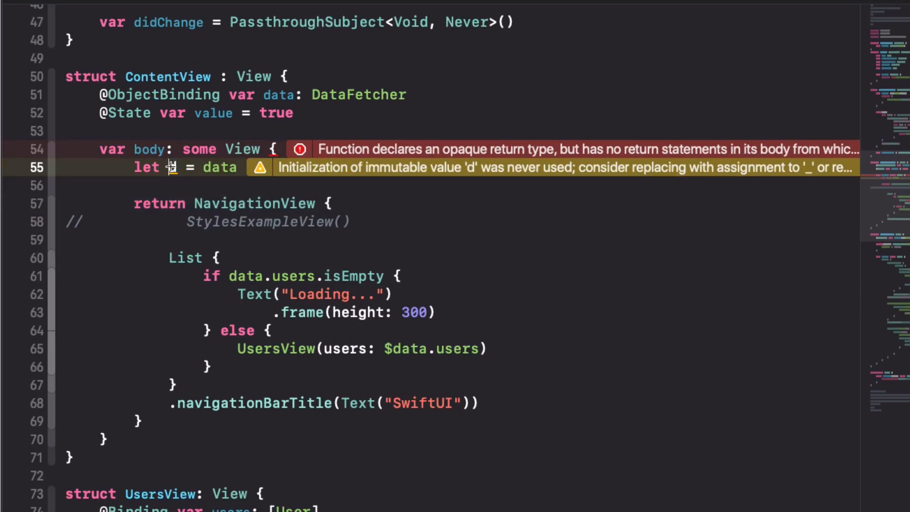
mouse_move(172, 168)
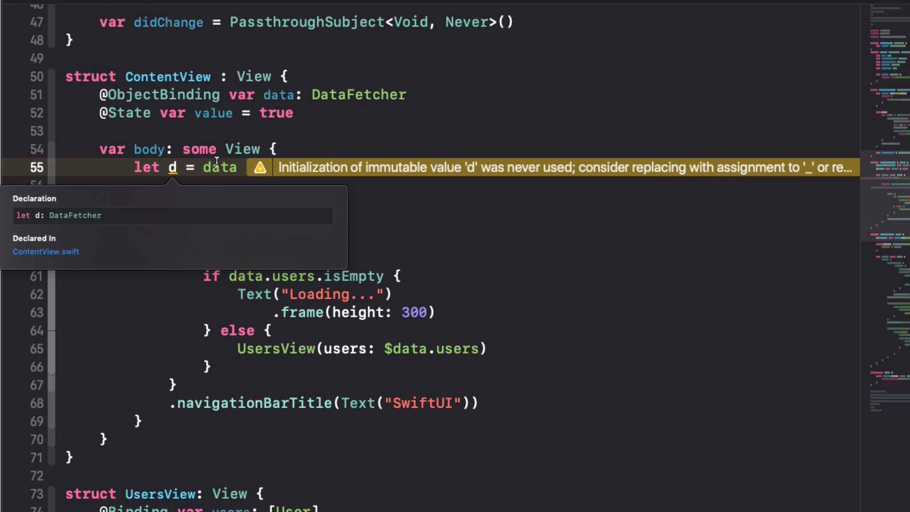
type("let ob =")
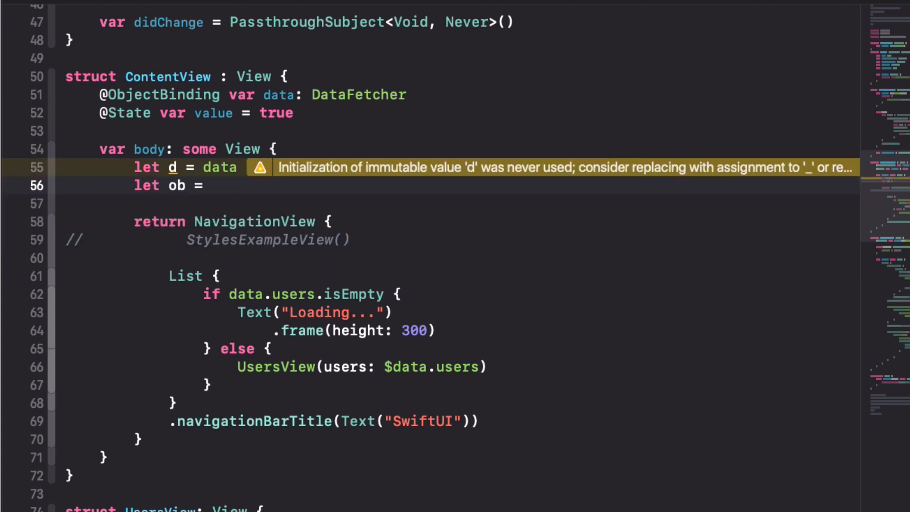
type("$data")
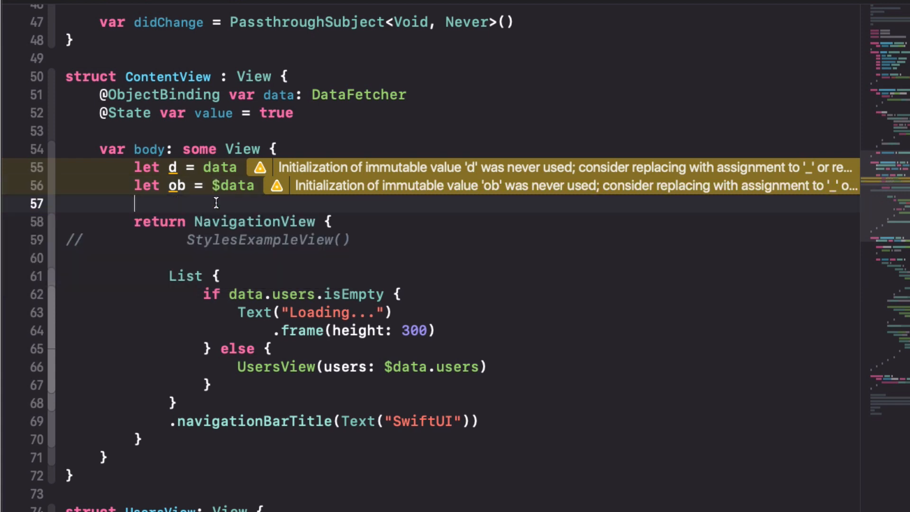
Declare 'let us = data.users' in the body
type("let")
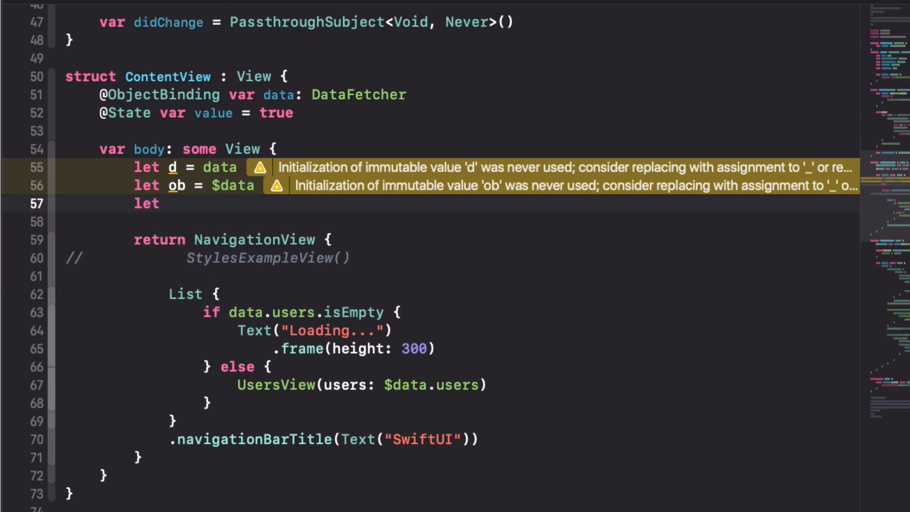
type("us =")
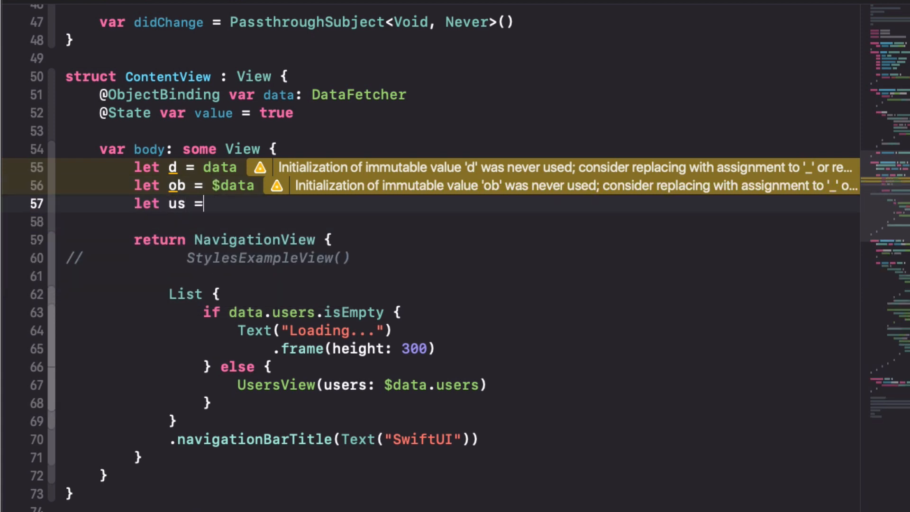
type("data.")
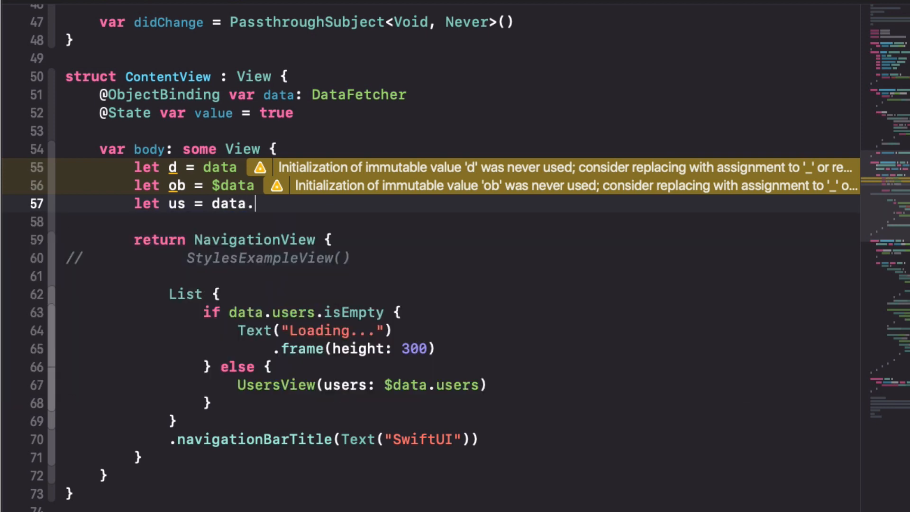
type("users")
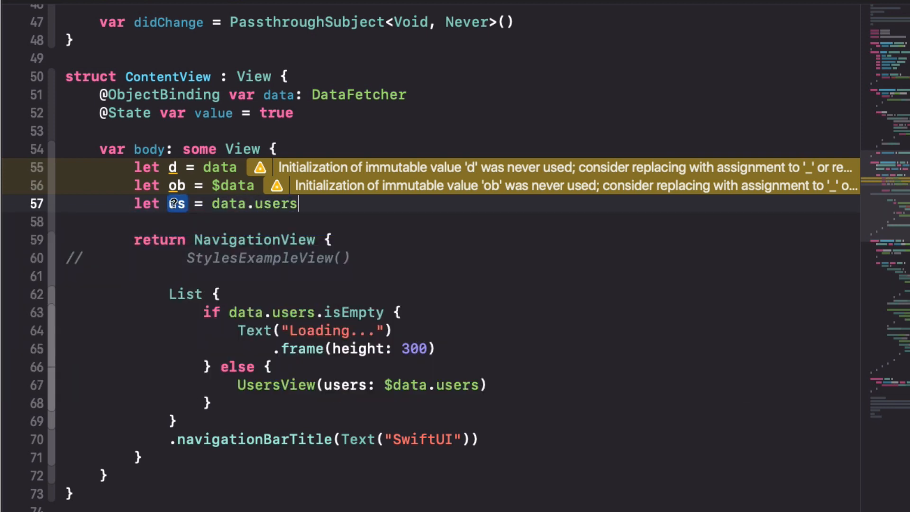
Declare 'let obs = $data.users' and inspect its Binding<[User]> type via the ObjectBinding attribute
type("le")
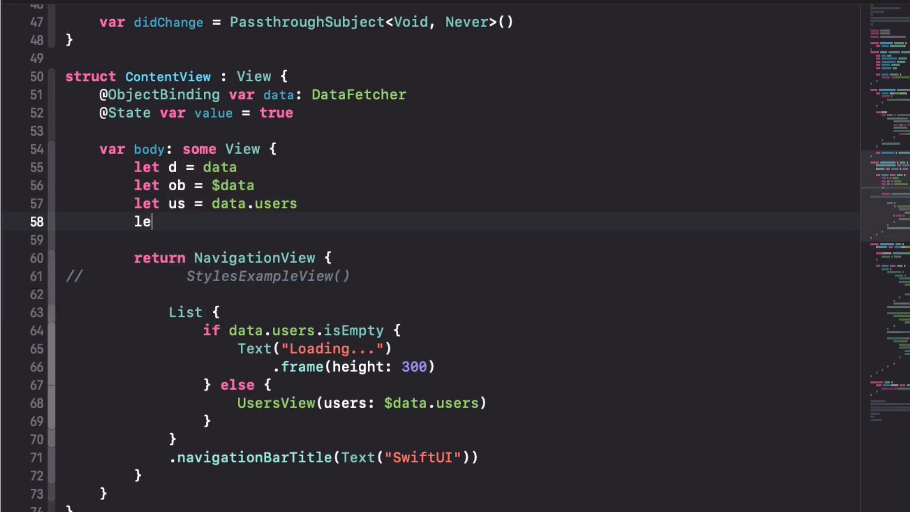
type("t obs = d")
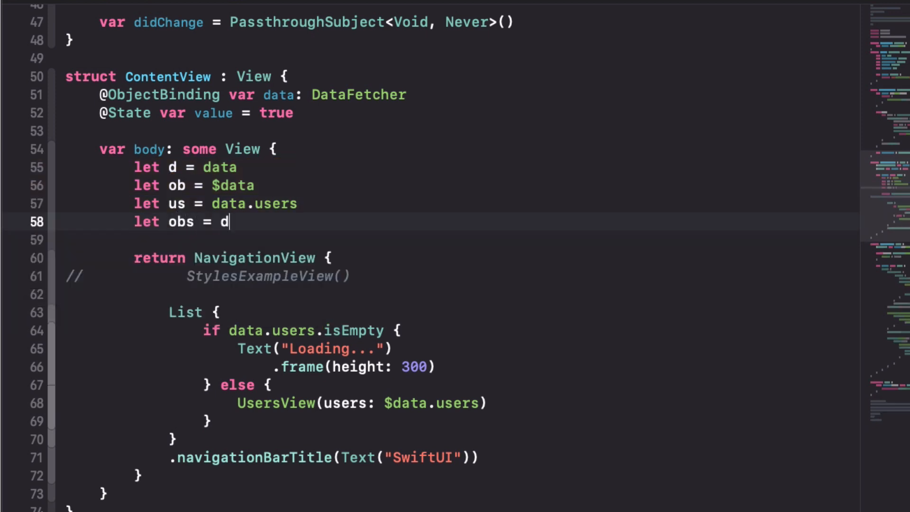
type("ata.users")
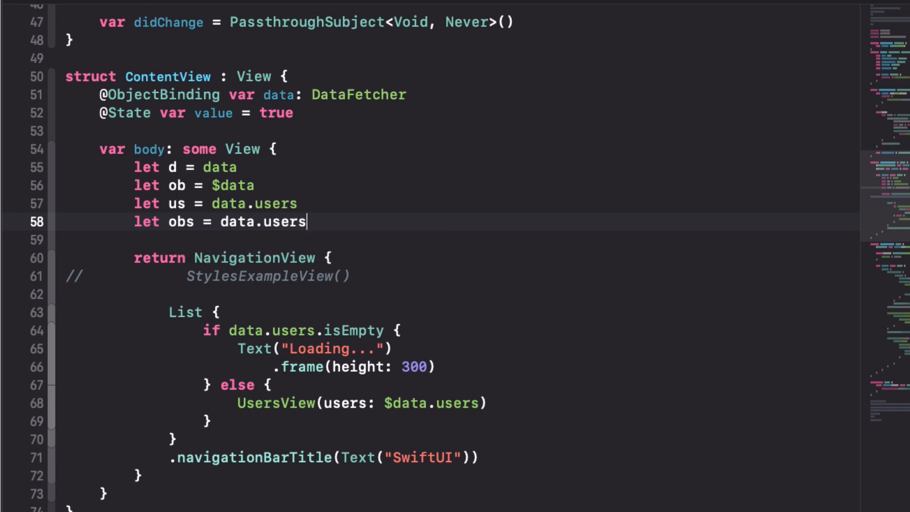
type("$")
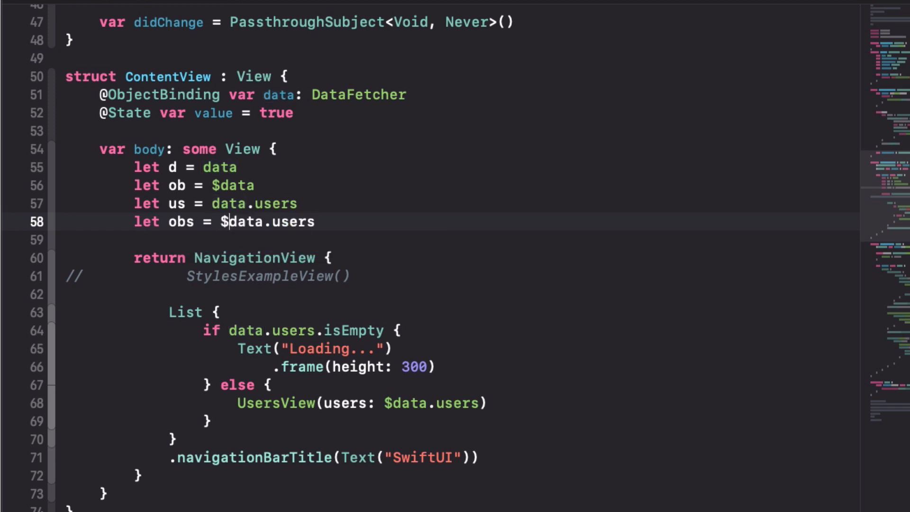
double_click(359, 95)
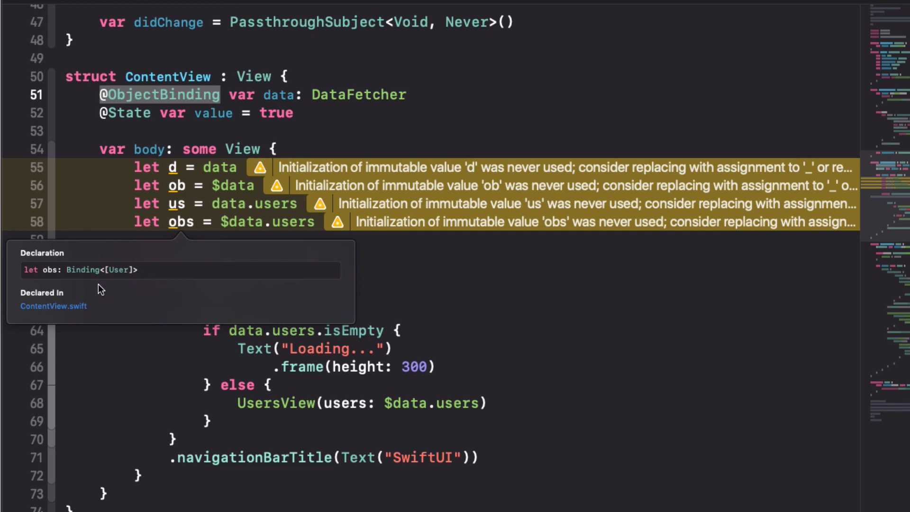
mouse_move(223, 252)
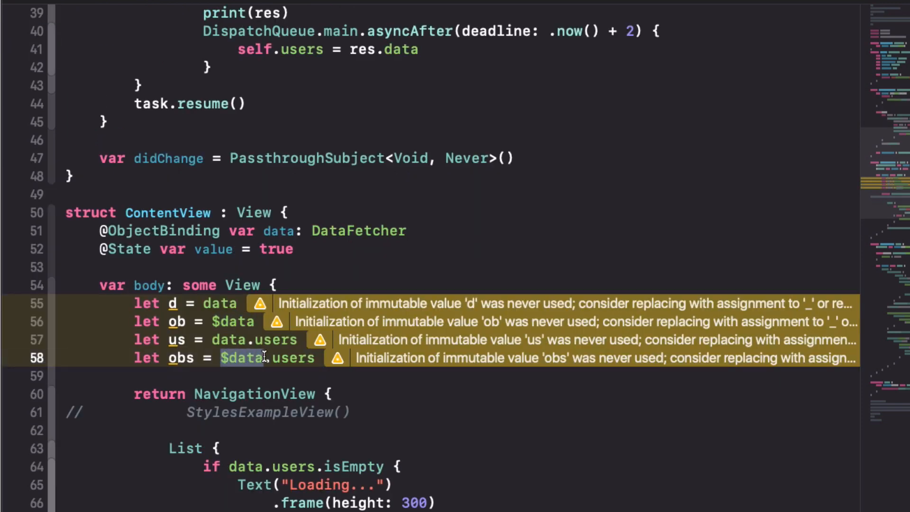
mouse_move(177, 339)
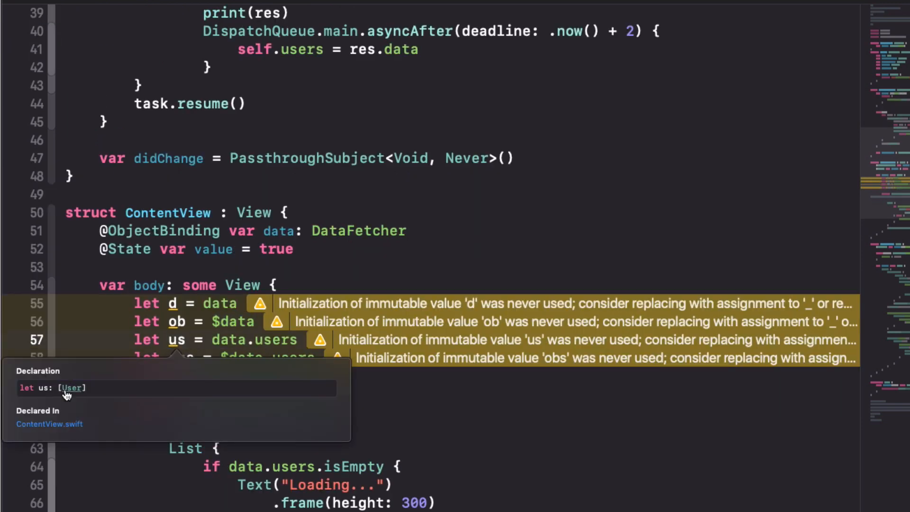
mouse_move(172, 358)
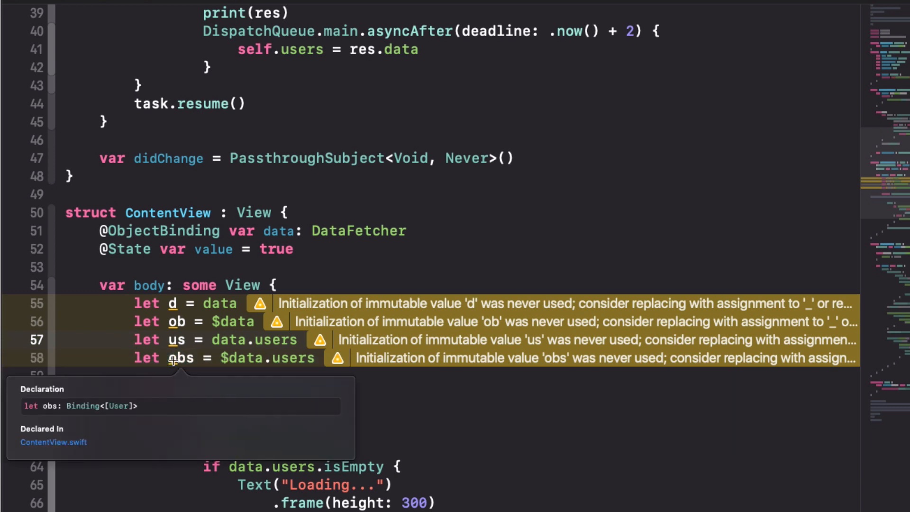
mouse_move(126, 352)
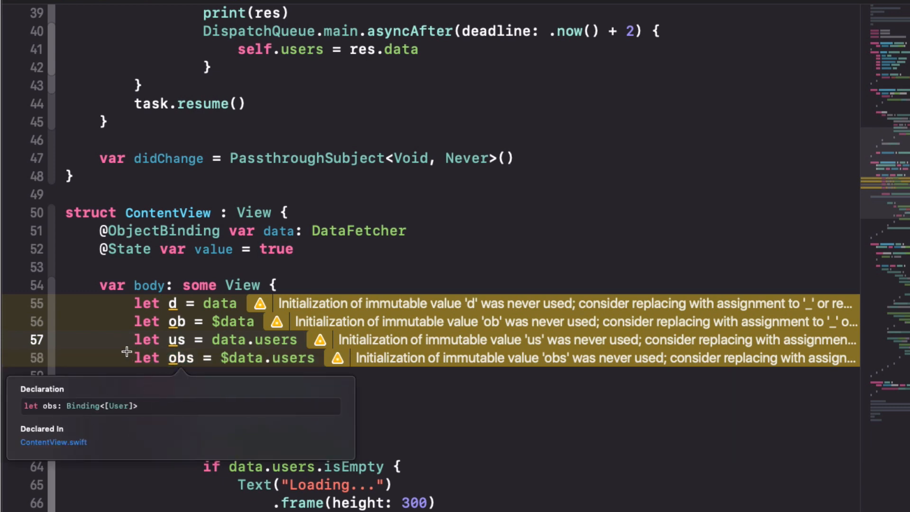
scroll("down", 3)
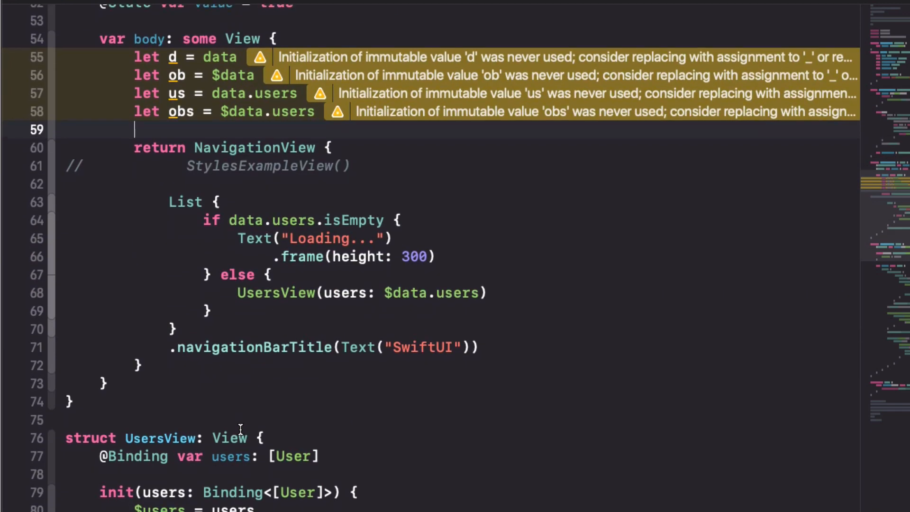
scroll("down", 3)
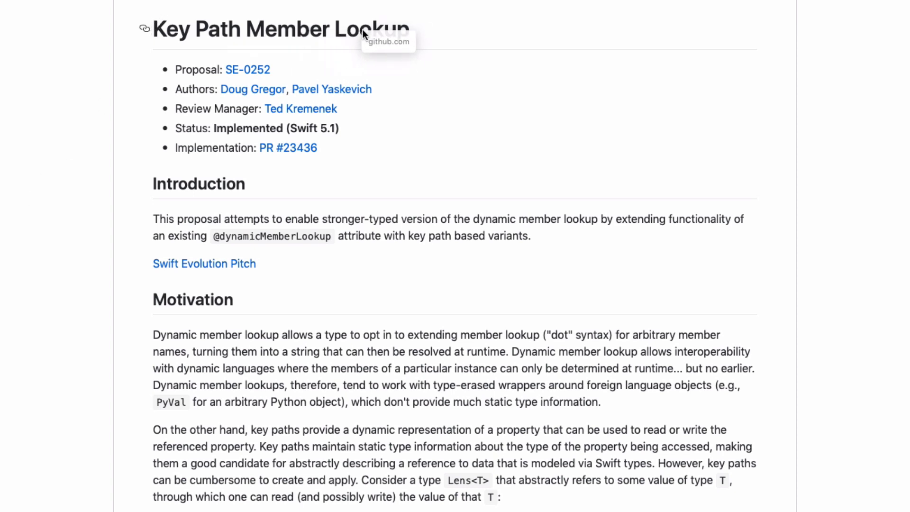
mouse_move(412, 285)
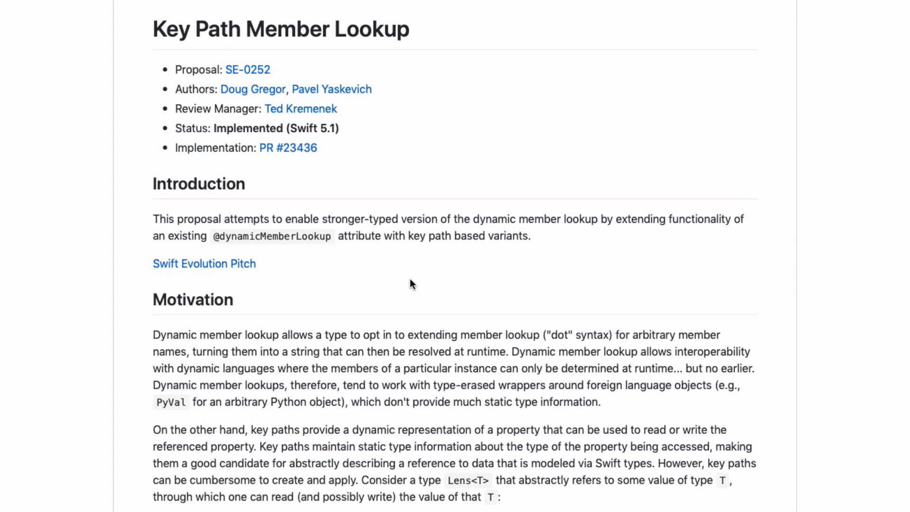
Read the SE-0252 Key Path Member Lookup proposal and select its title
scroll("down", 3)
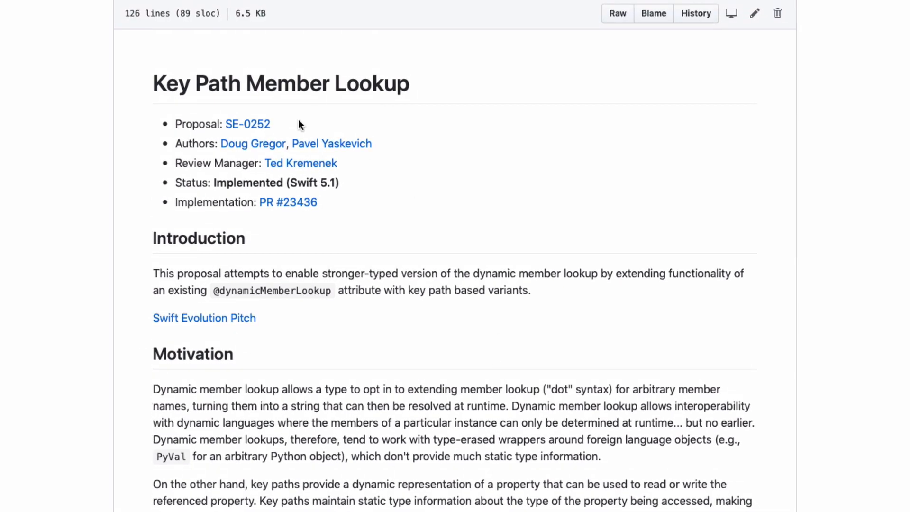
triple_click(280, 83)
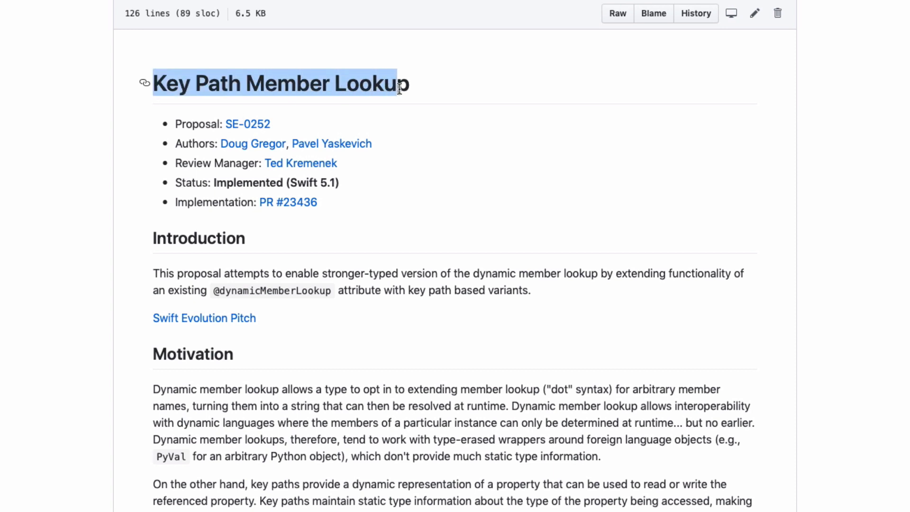